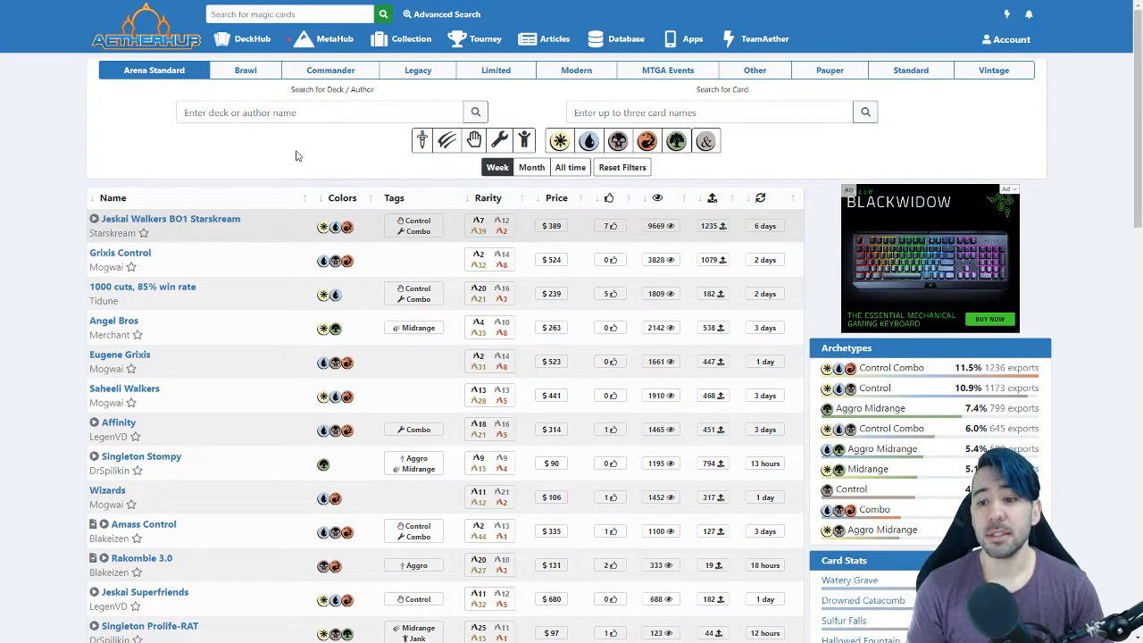
mouse_move(290, 156)
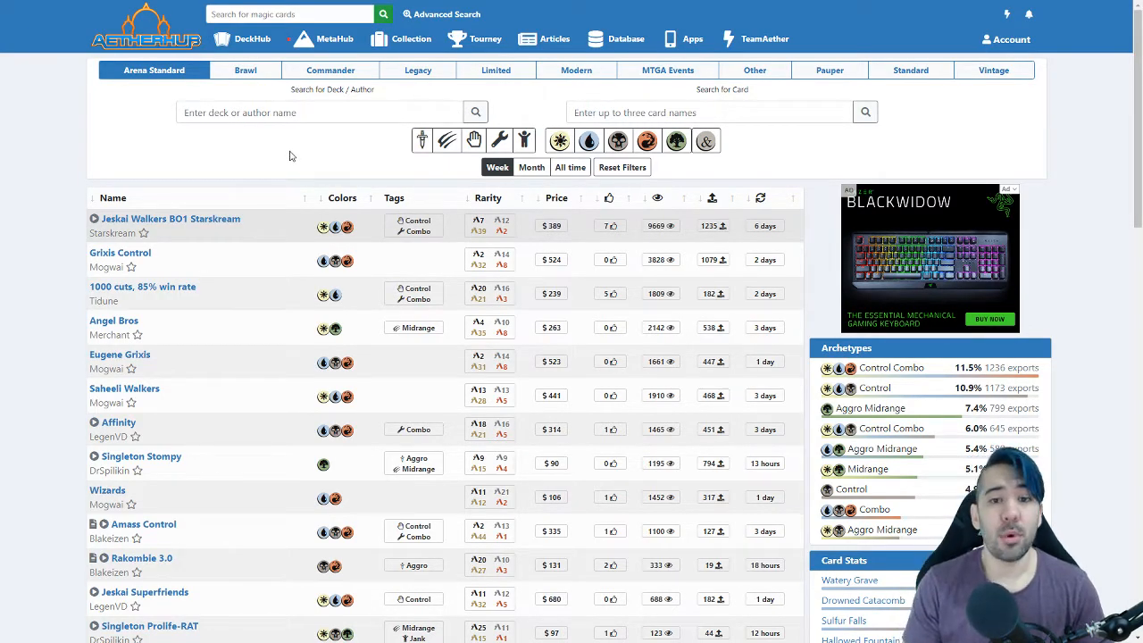
Step: Open the DeckHub menu and scroll through the deck list page
click(252, 38)
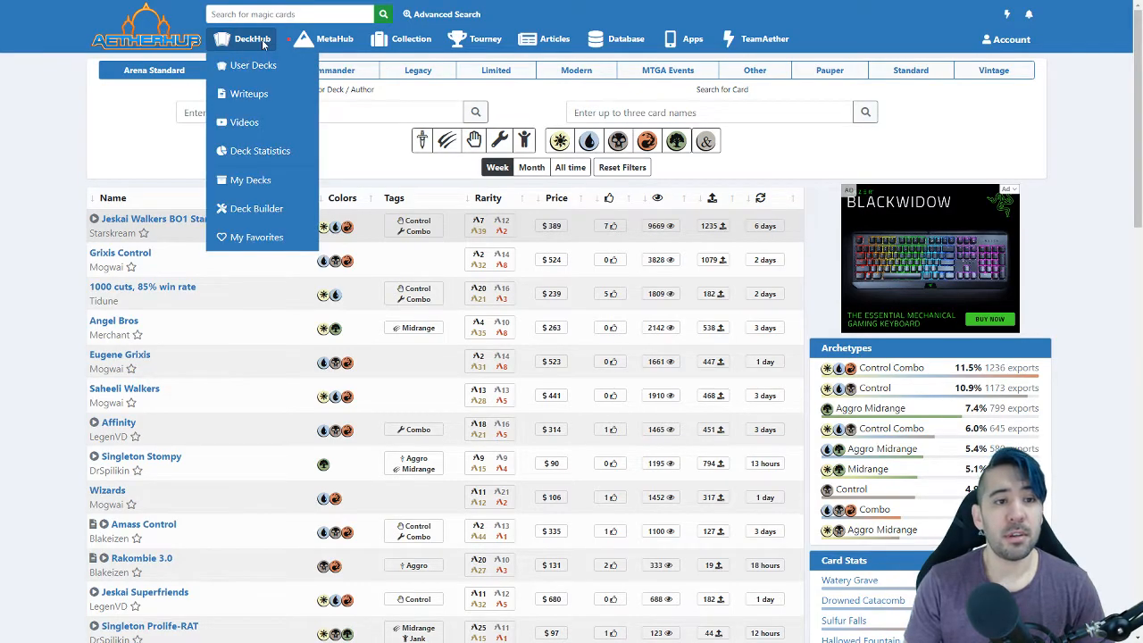
mouse_move(246, 123)
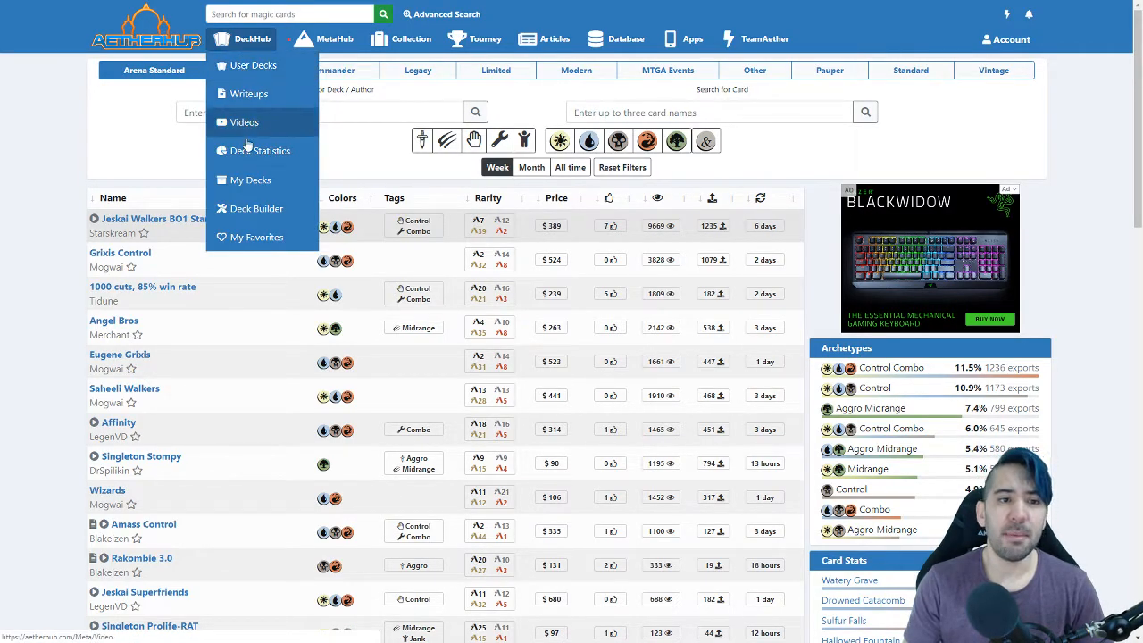
mouse_move(255, 65)
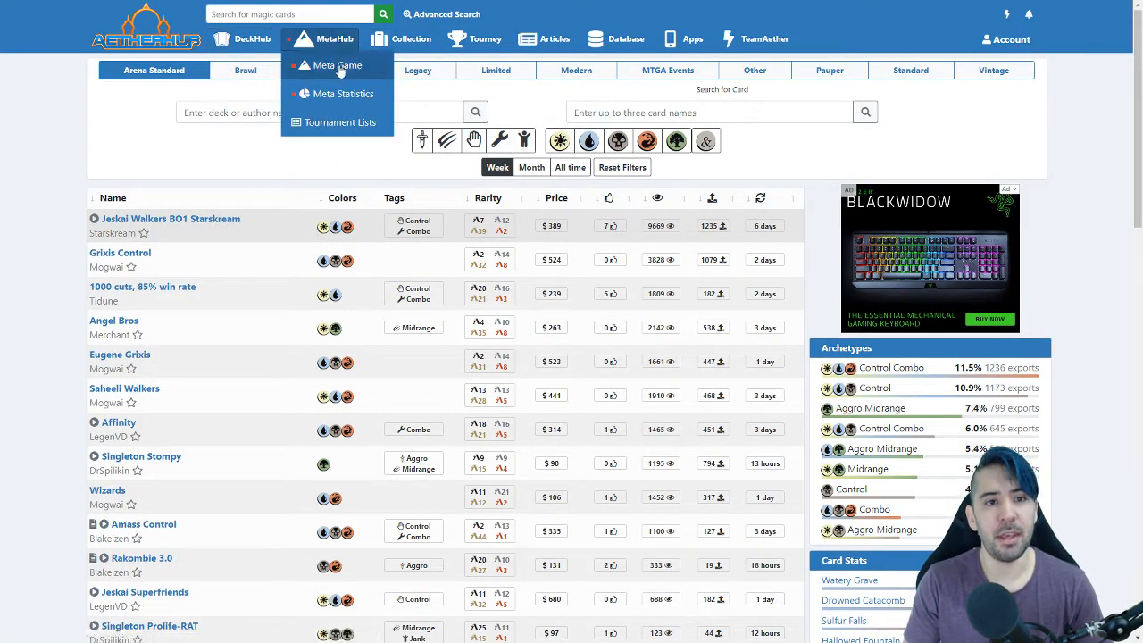
click(252, 38)
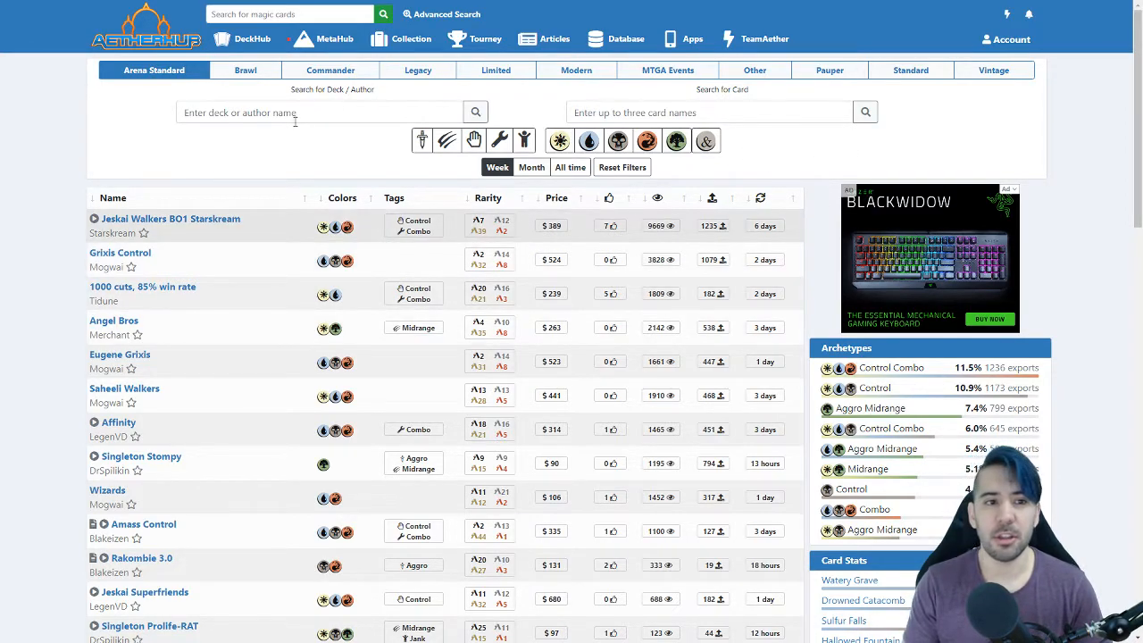
mouse_move(239, 400)
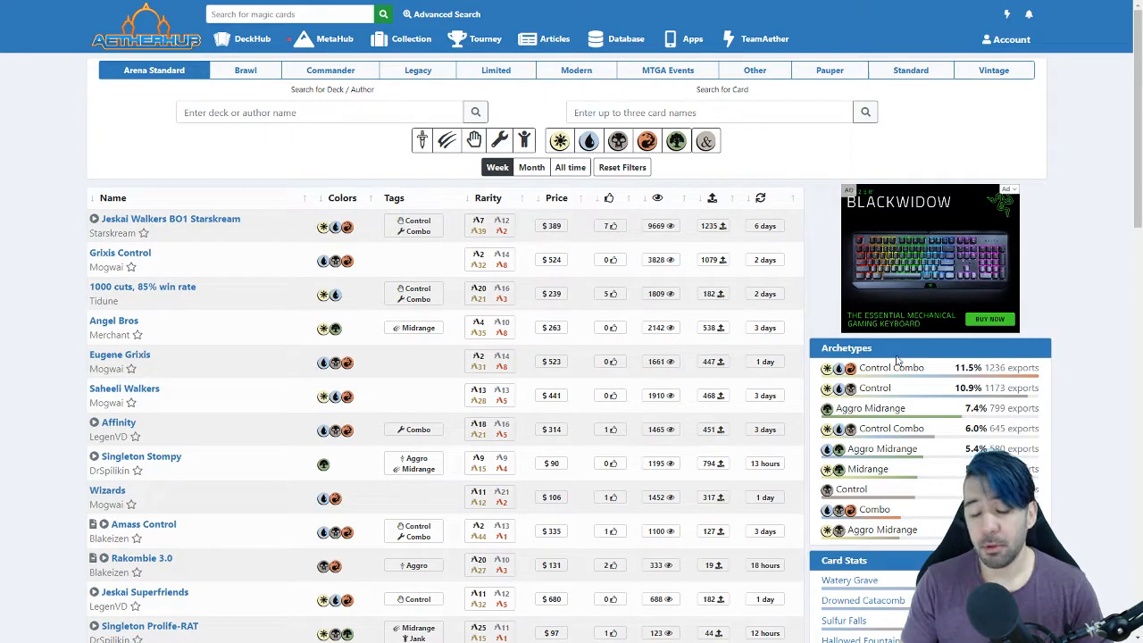
scroll(down, 3)
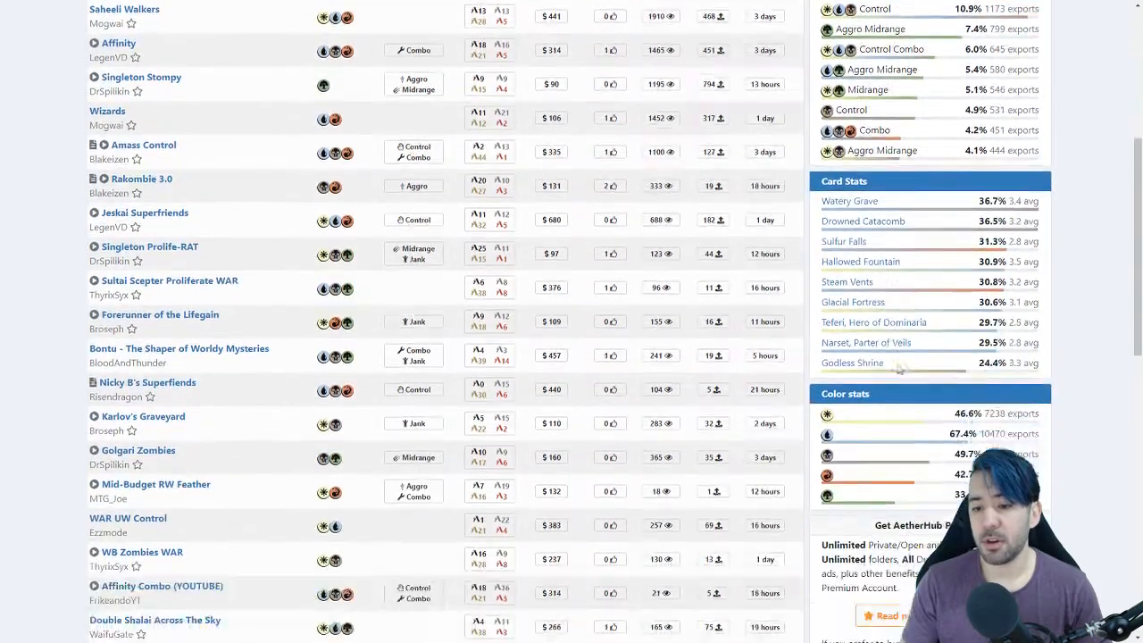
scroll(up, 3)
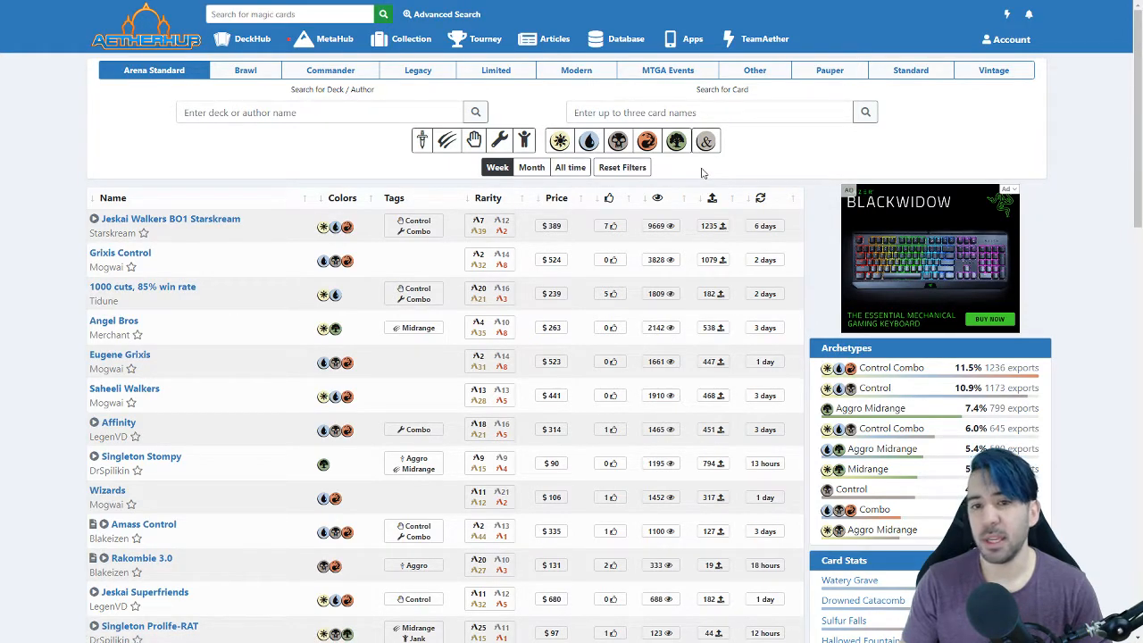
mouse_move(831, 419)
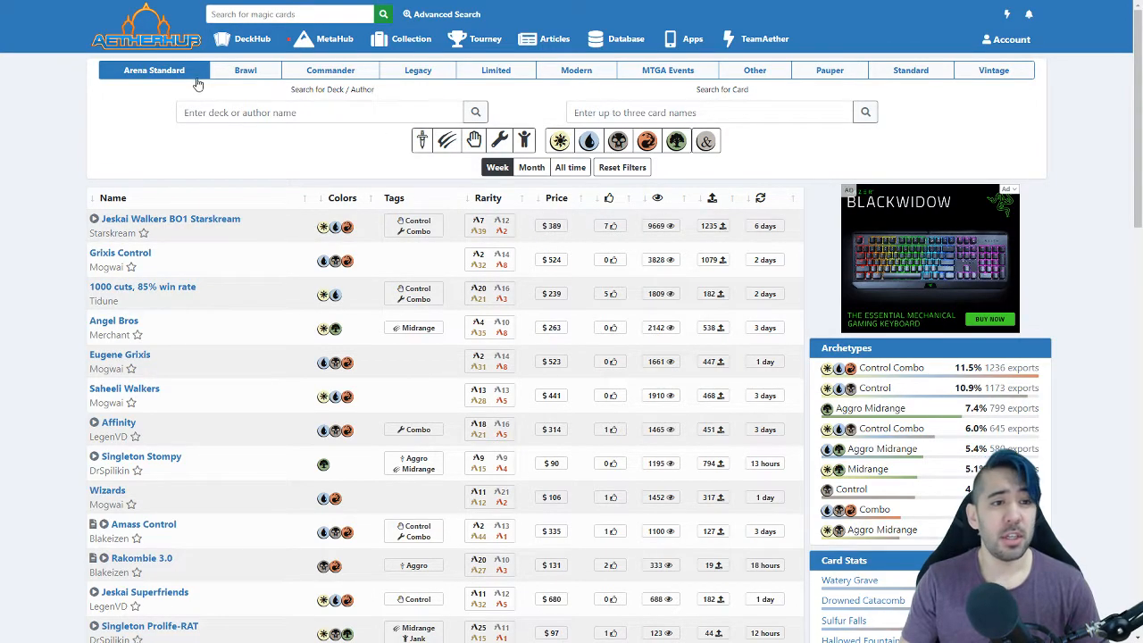
Step: Filter the deck list to Standard format decks from the past month
click(910, 69)
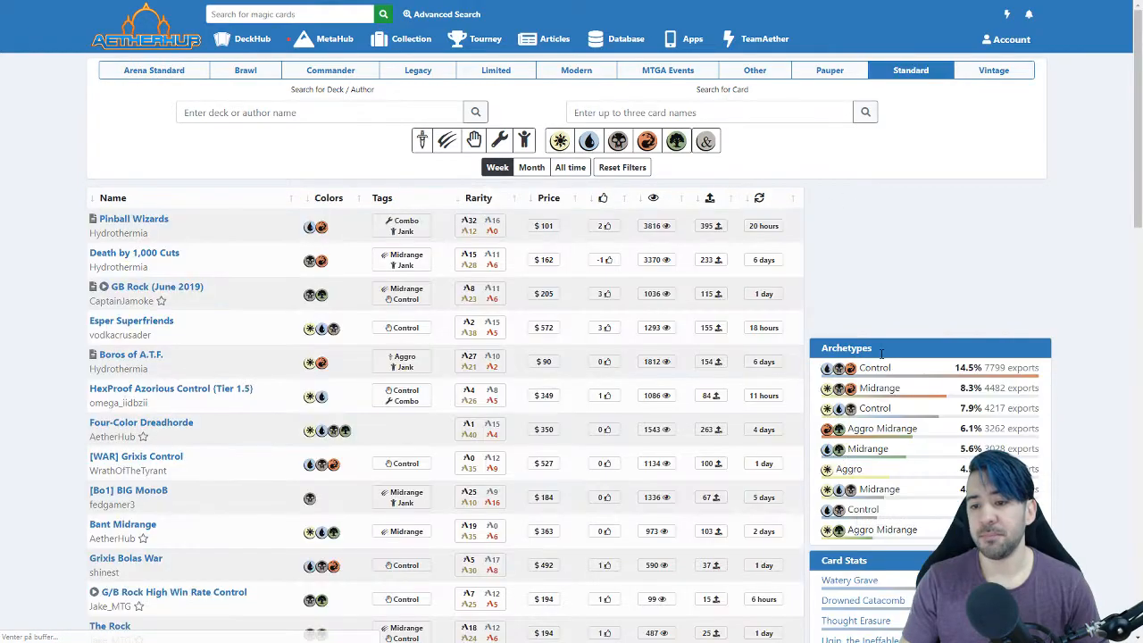
scroll(down, 3)
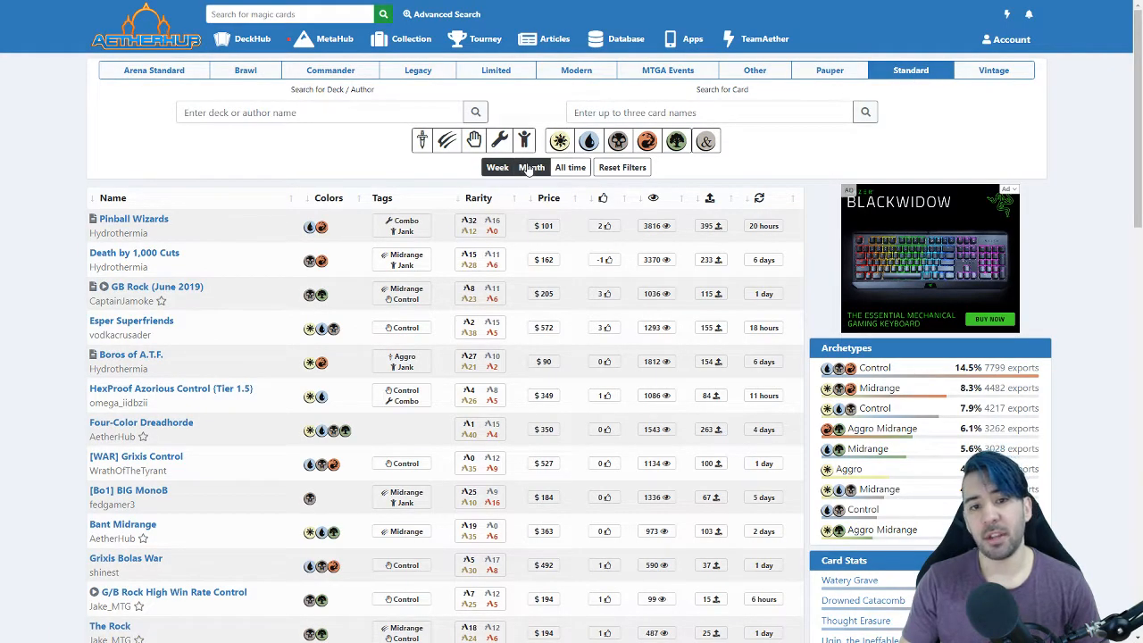
click(532, 167)
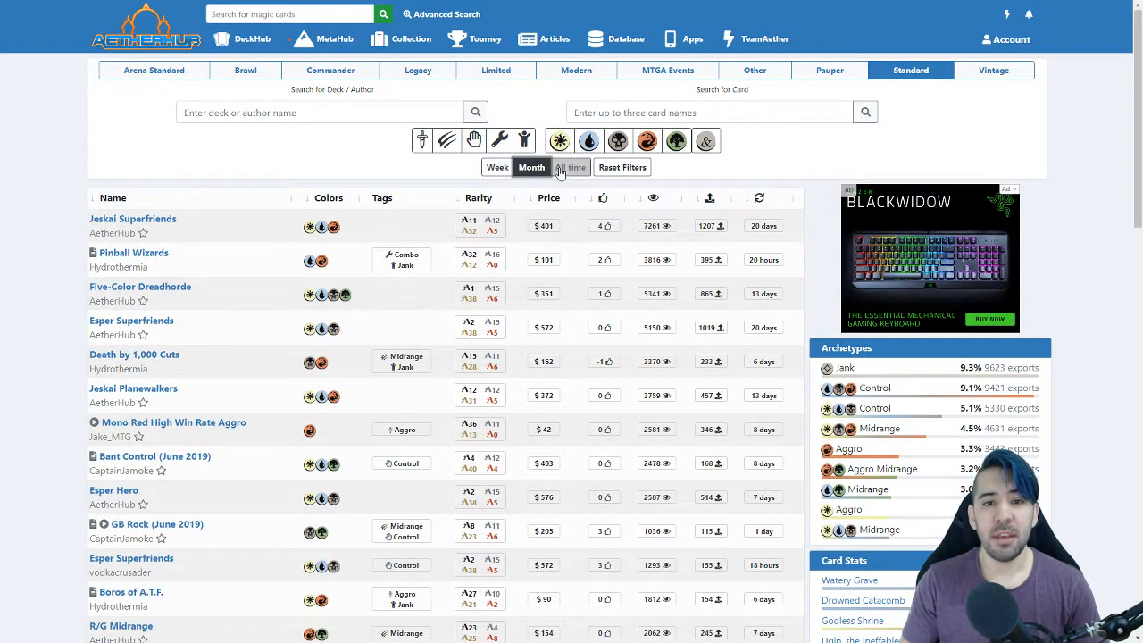
Step: Search decks by author 'and', widen to All time, and browse their decks and stats
text(andreliverod)
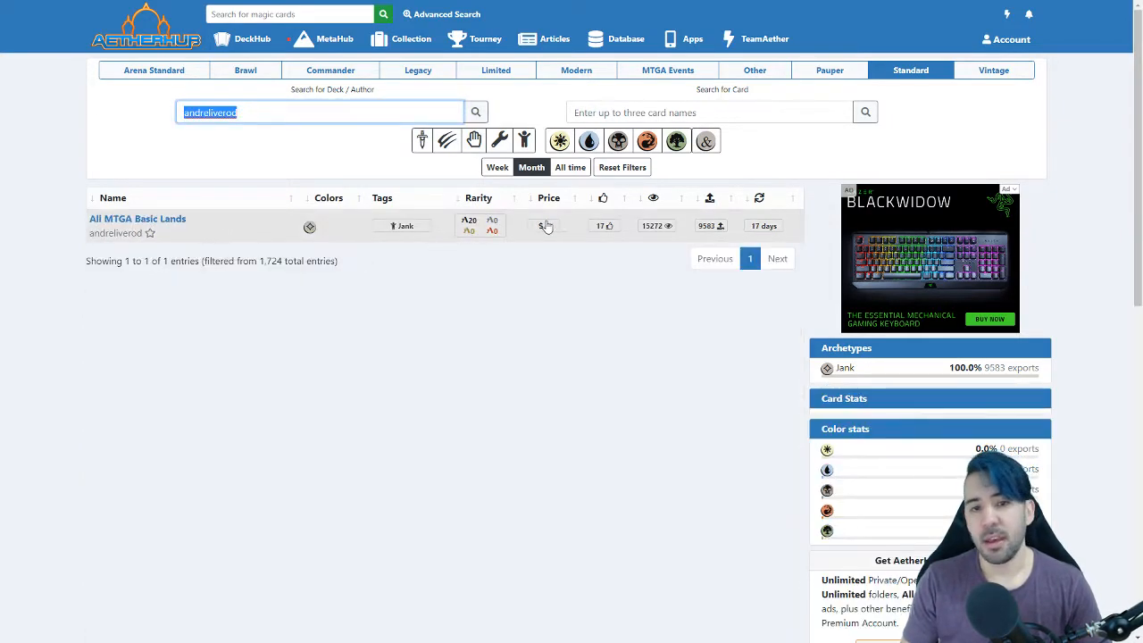
click(570, 167)
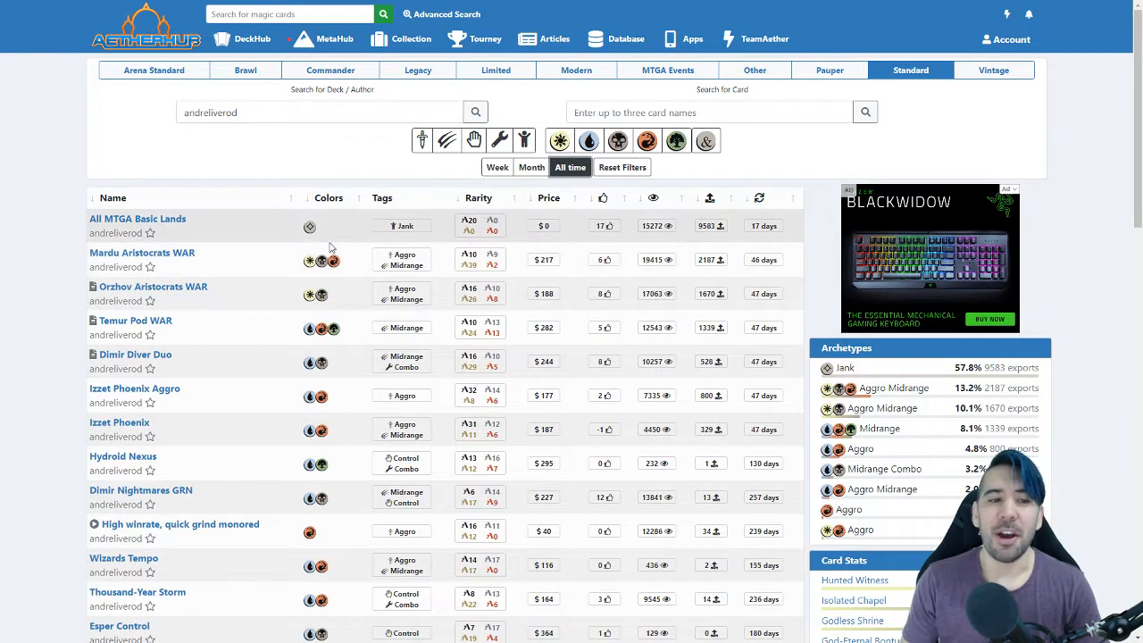
click(320, 112)
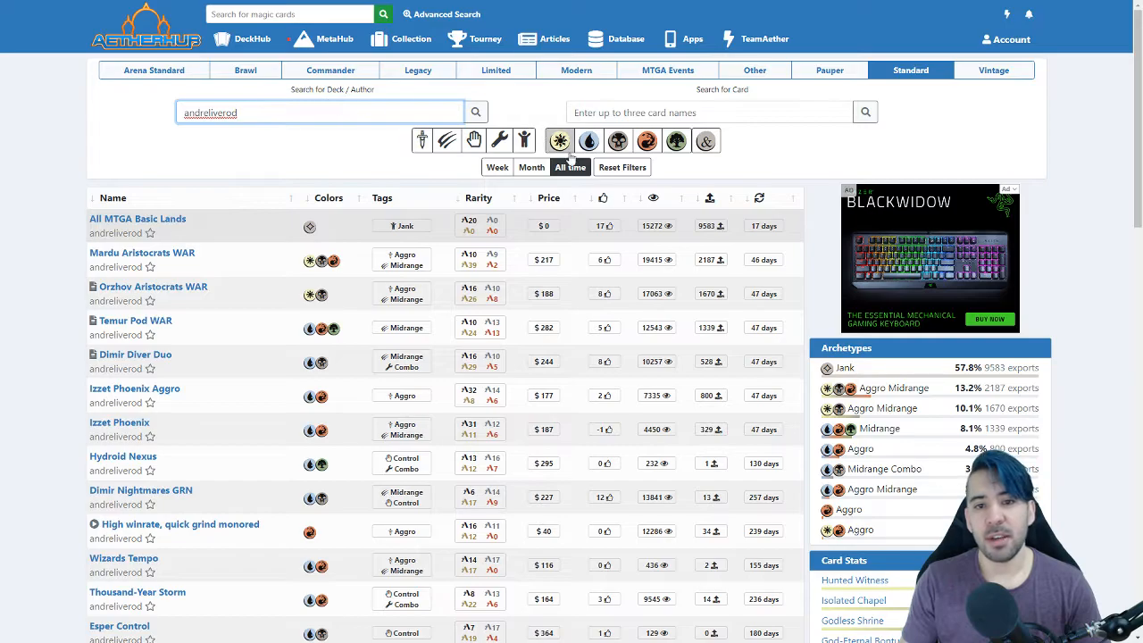
scroll(down, 3)
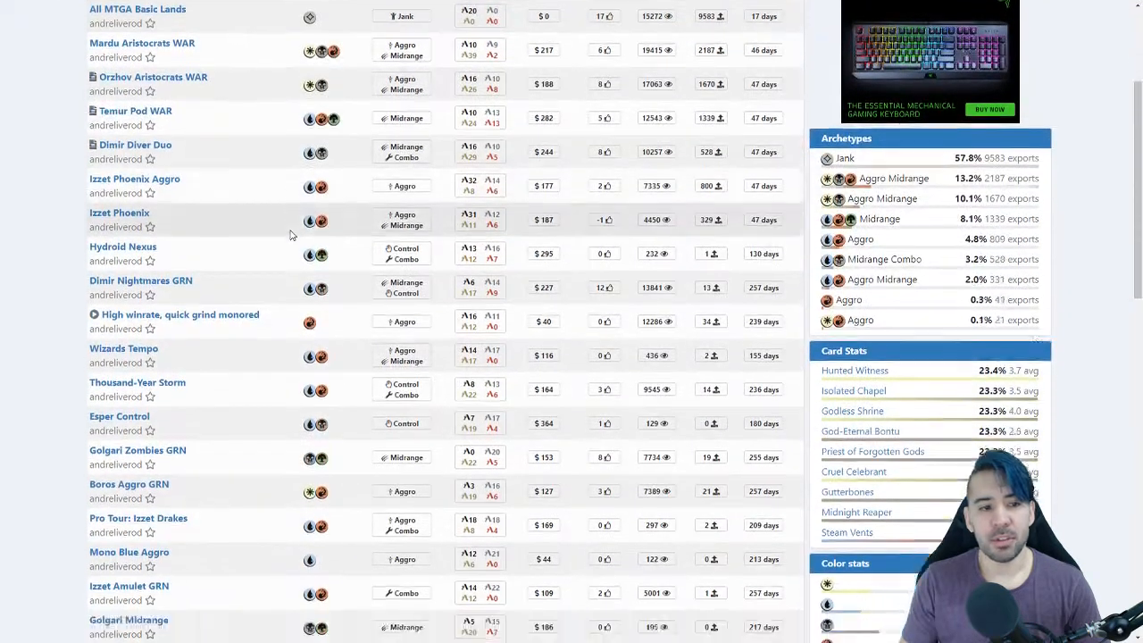
scroll(down, 3)
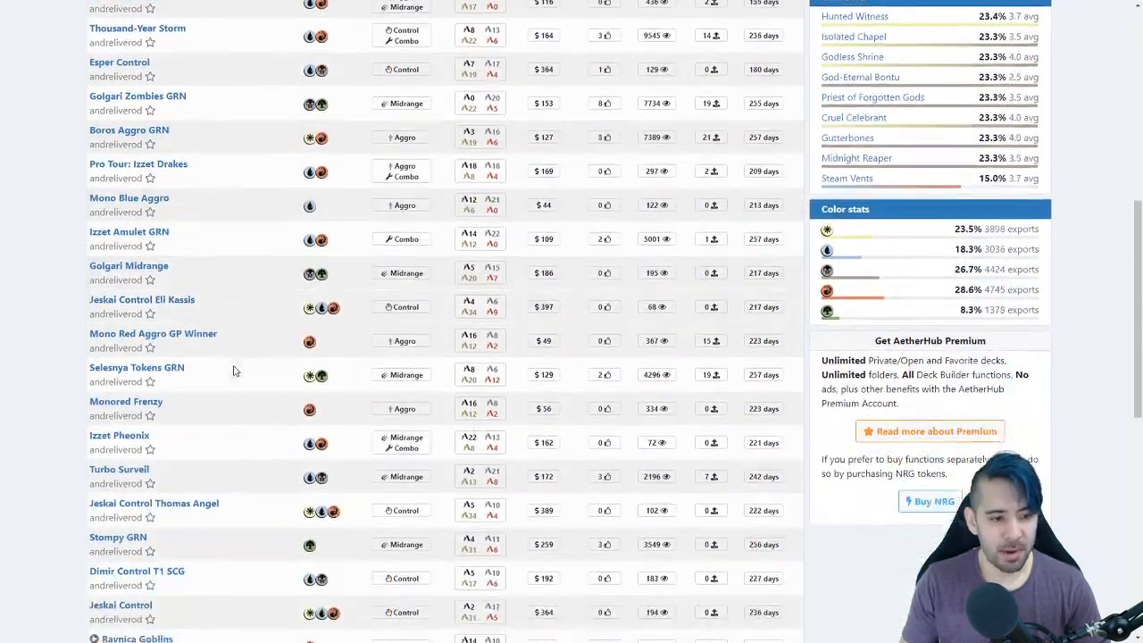
scroll(down, 3)
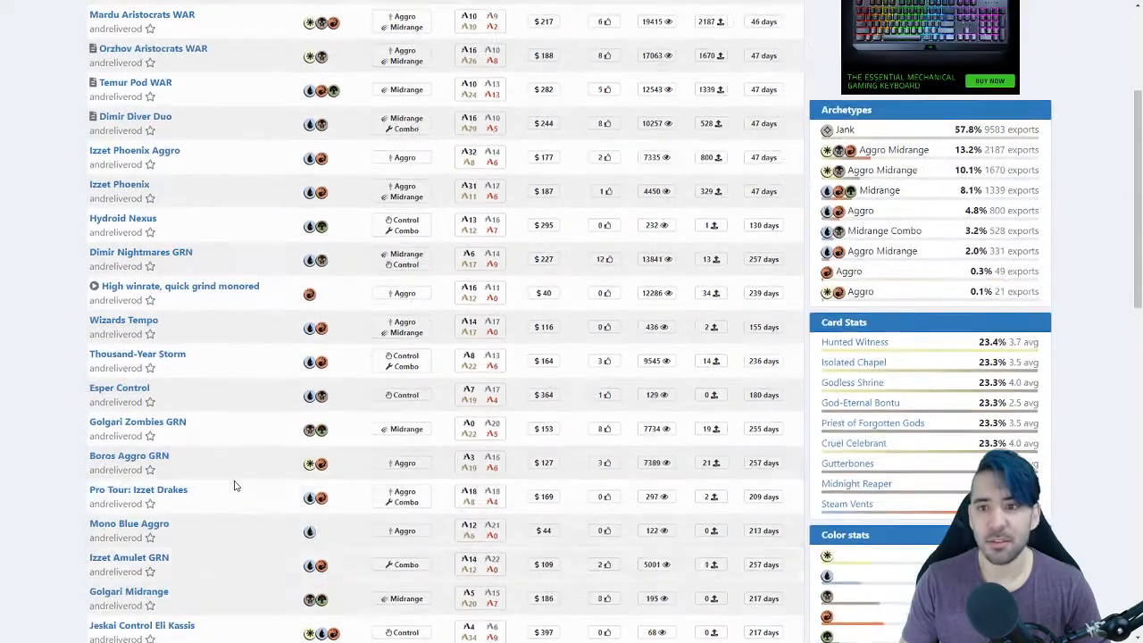
scroll(up, 3)
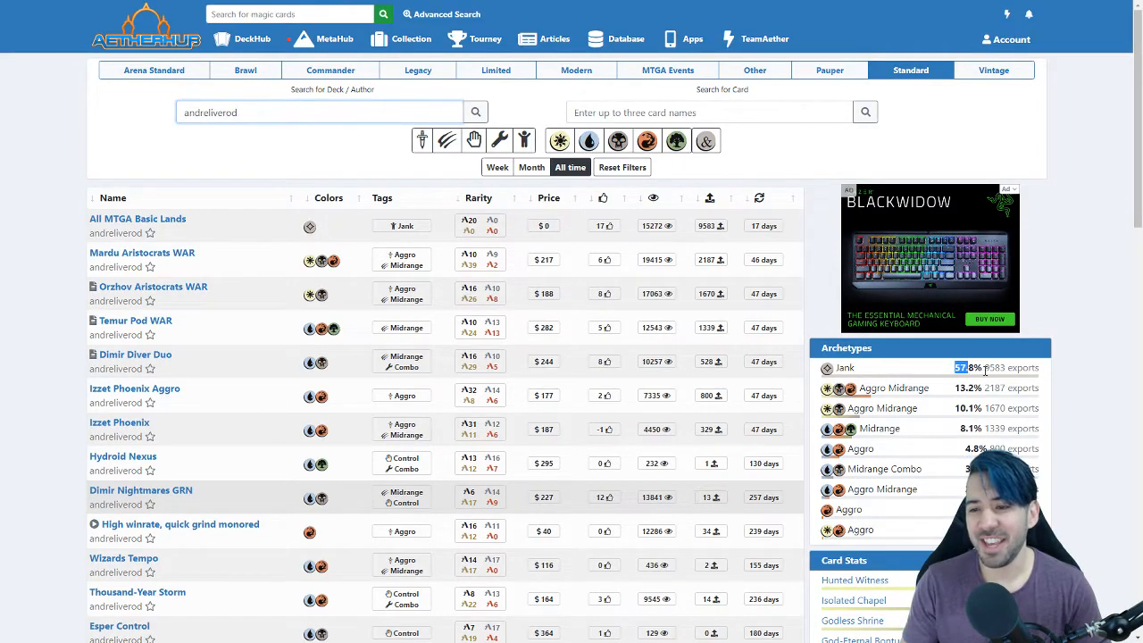
scroll(down, 3)
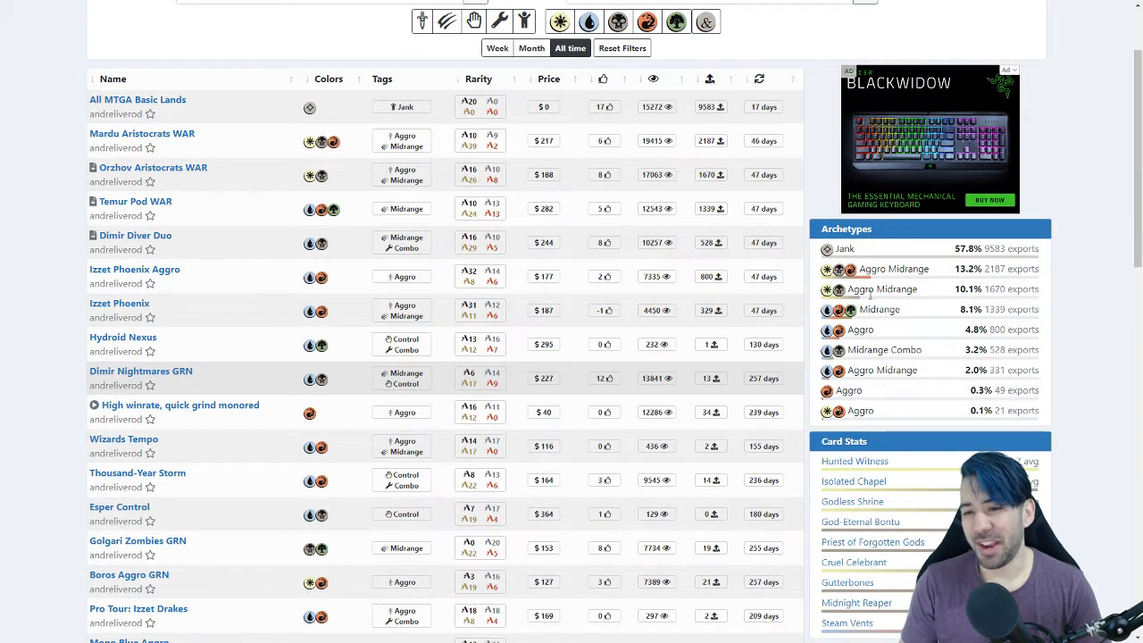
scroll(down, 3)
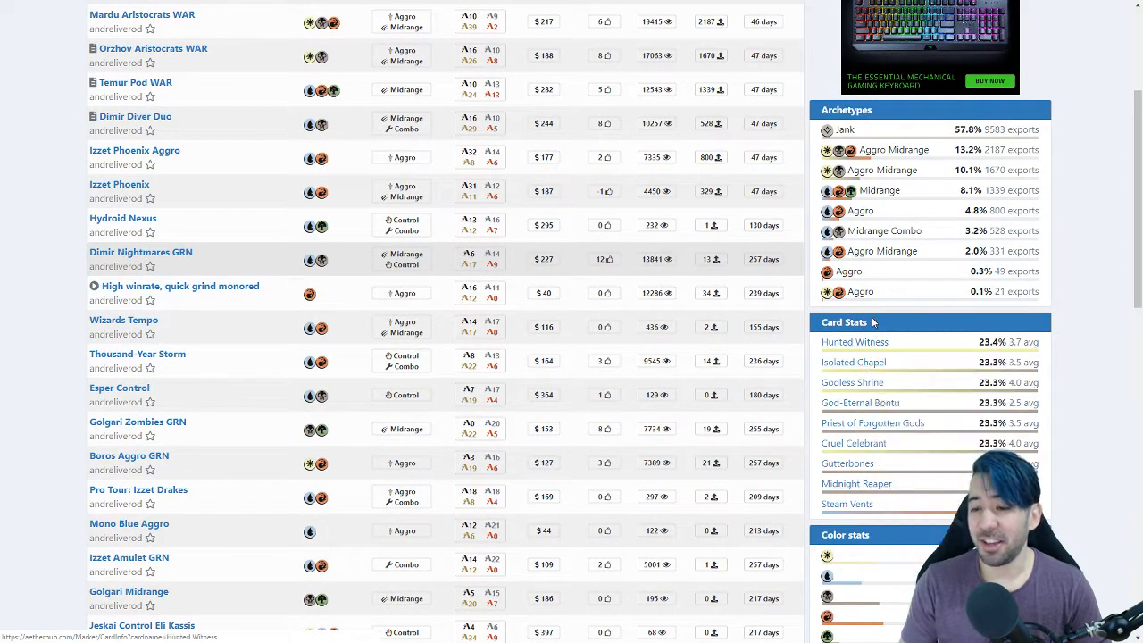
scroll(down, 3)
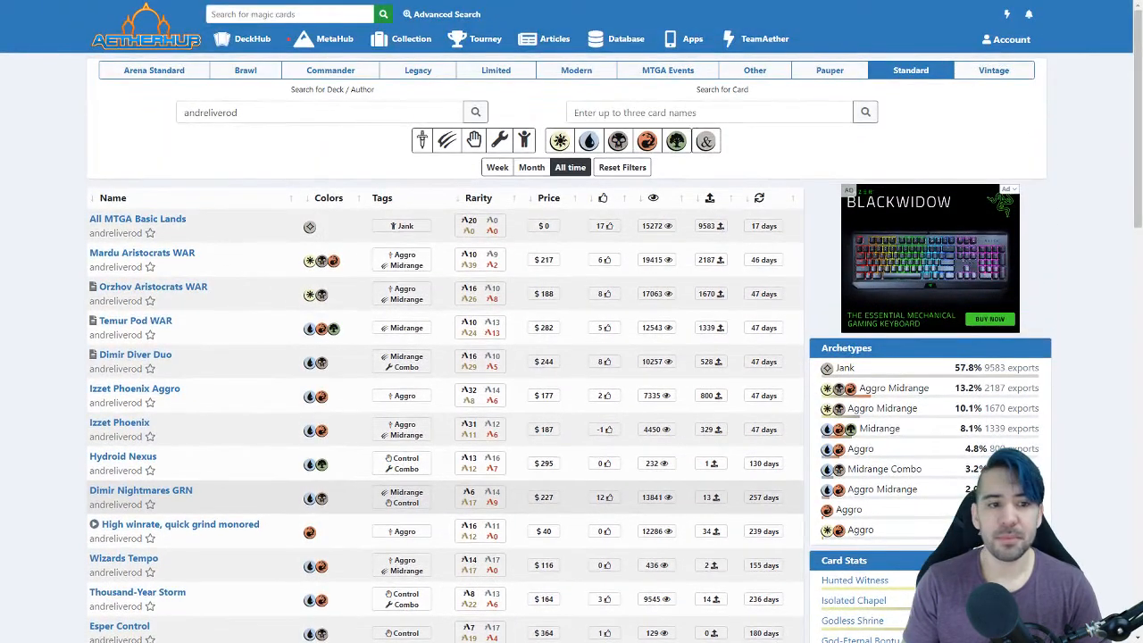
scroll(down, 3)
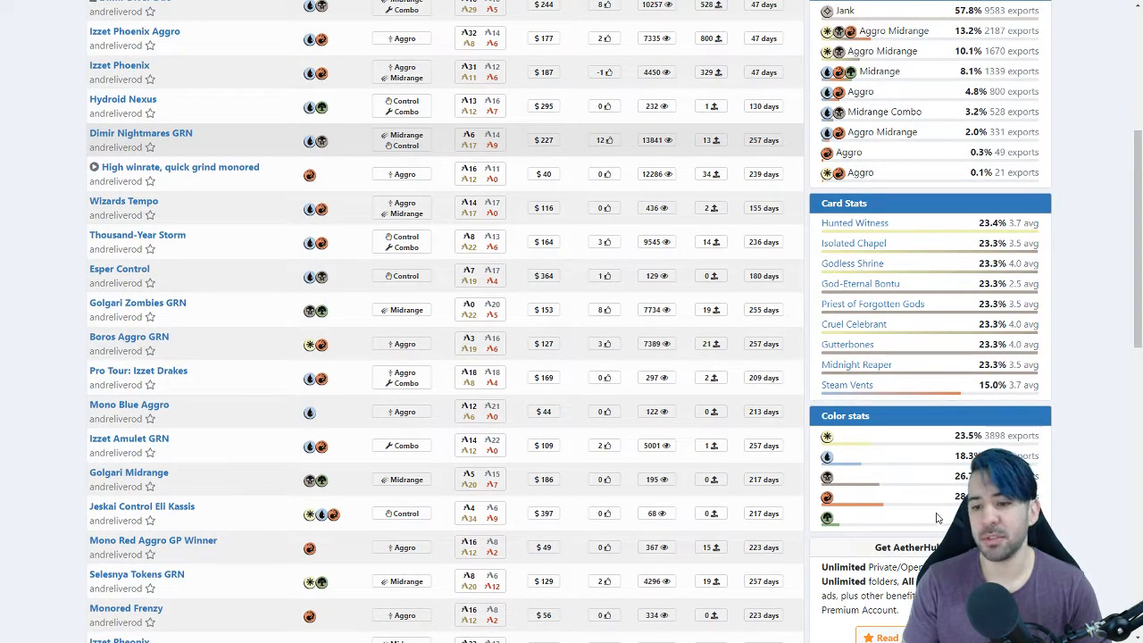
mouse_move(867, 502)
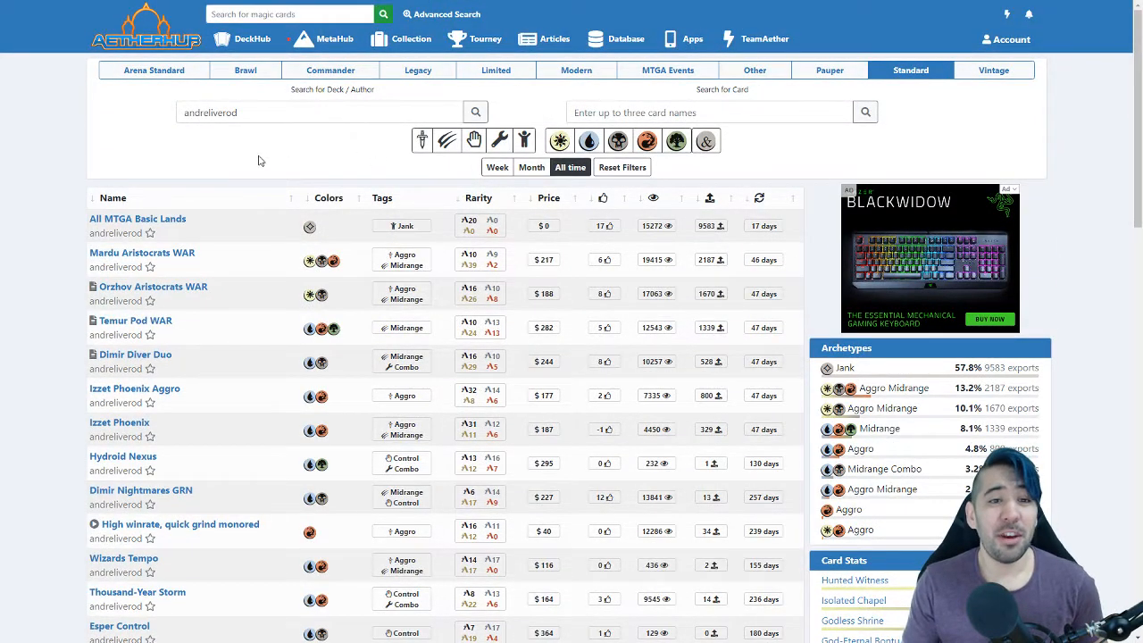
Step: Open DeckHub > Deck Statistics to view Standard most used cards and popular archetypes
click(252, 38)
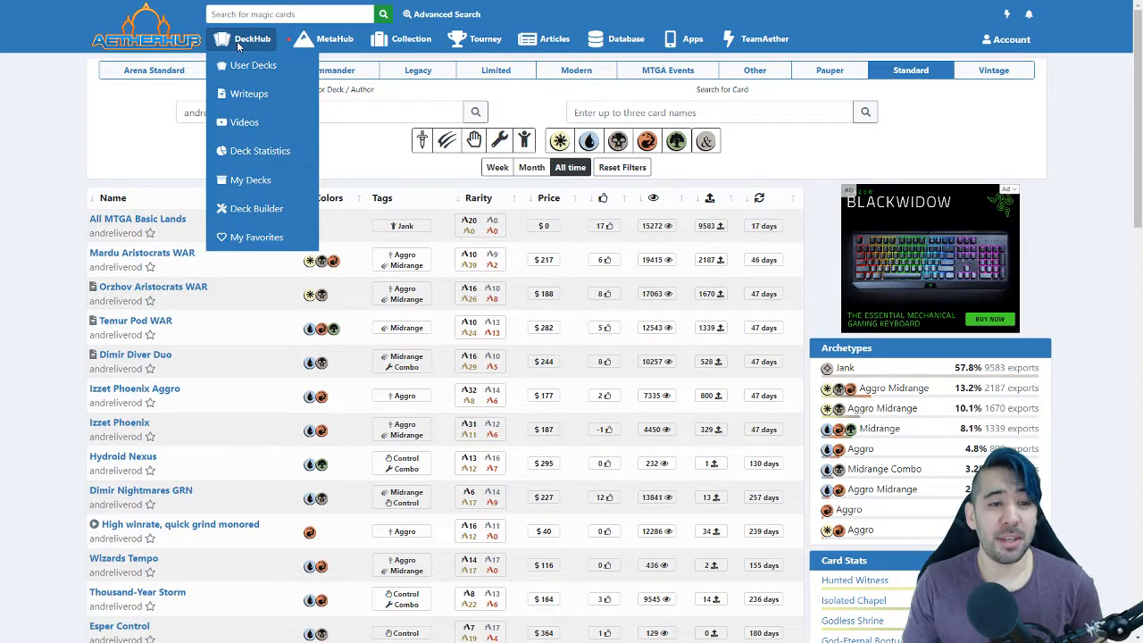
mouse_move(260, 151)
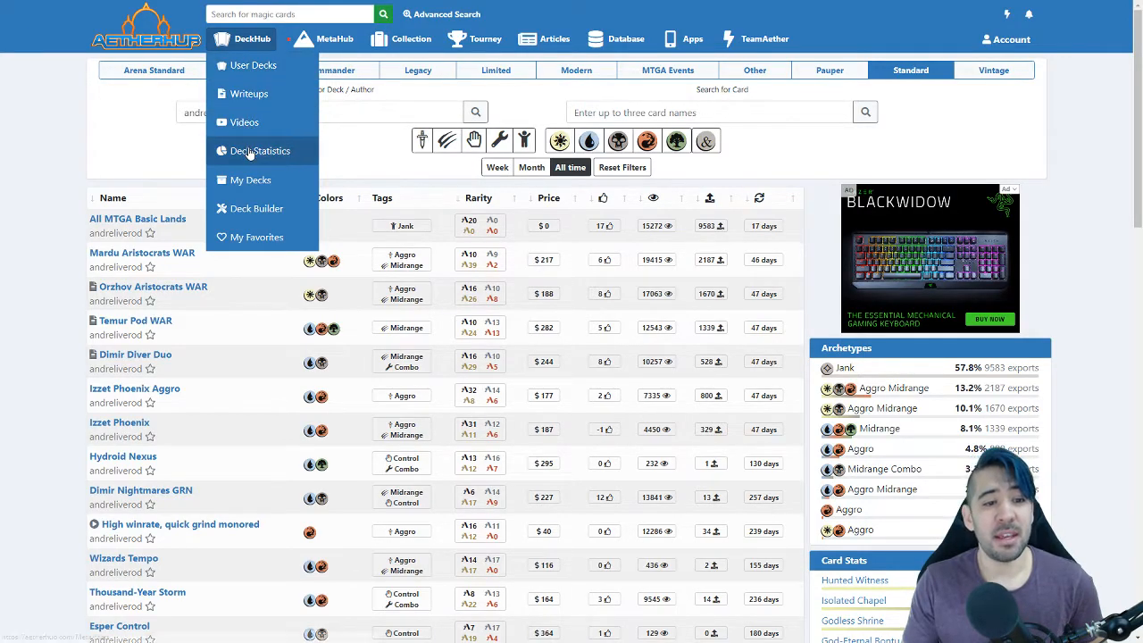
click(259, 150)
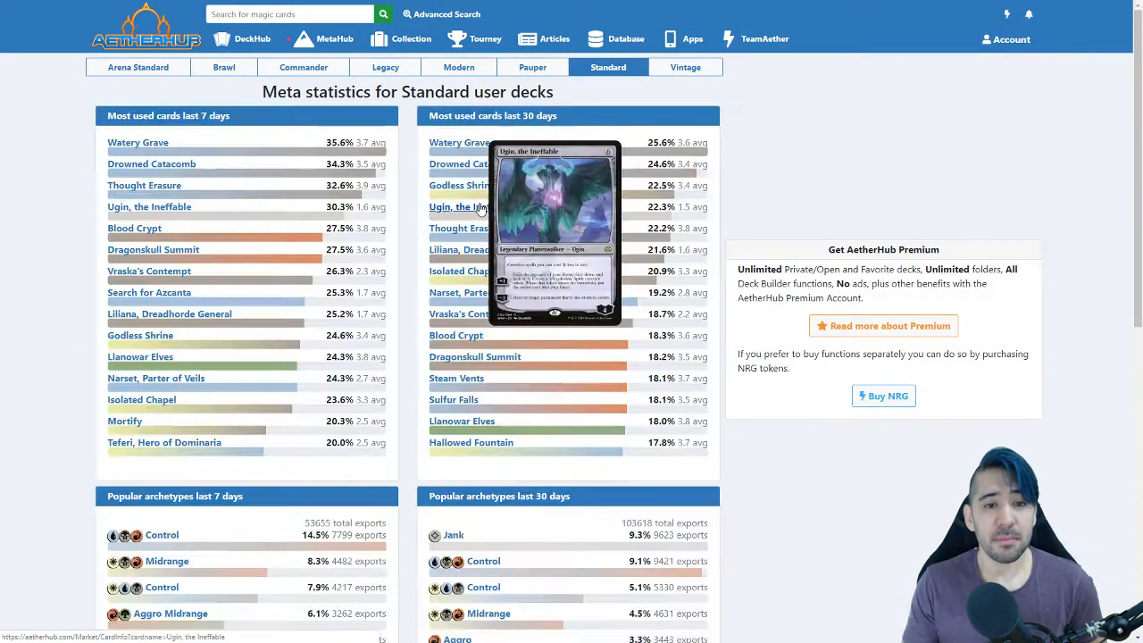
mouse_move(258, 120)
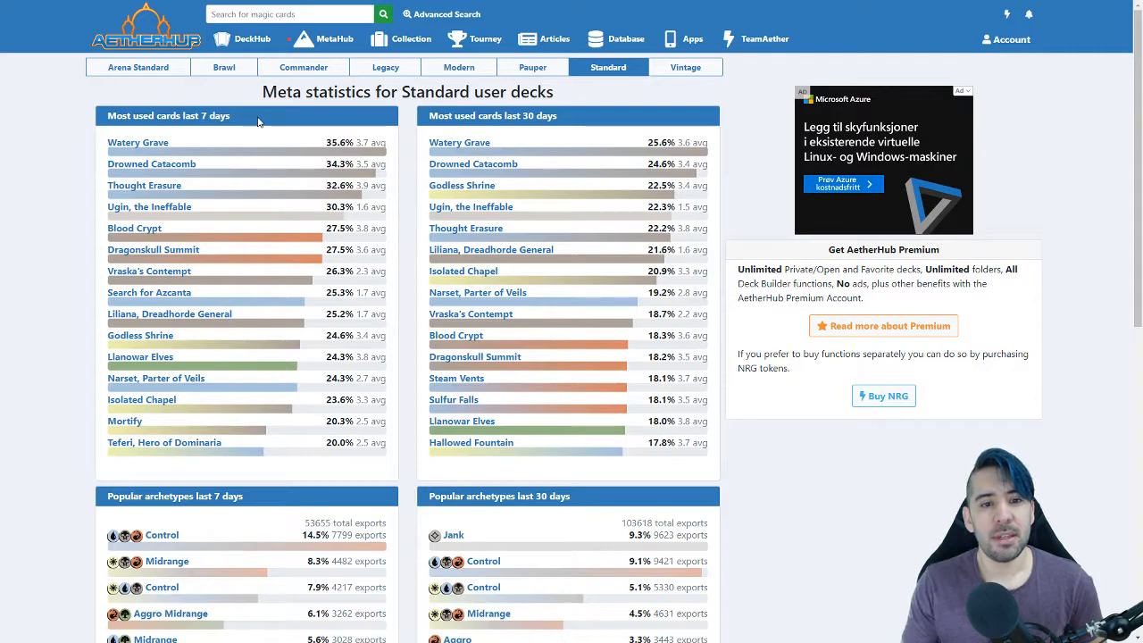
scroll(down, 3)
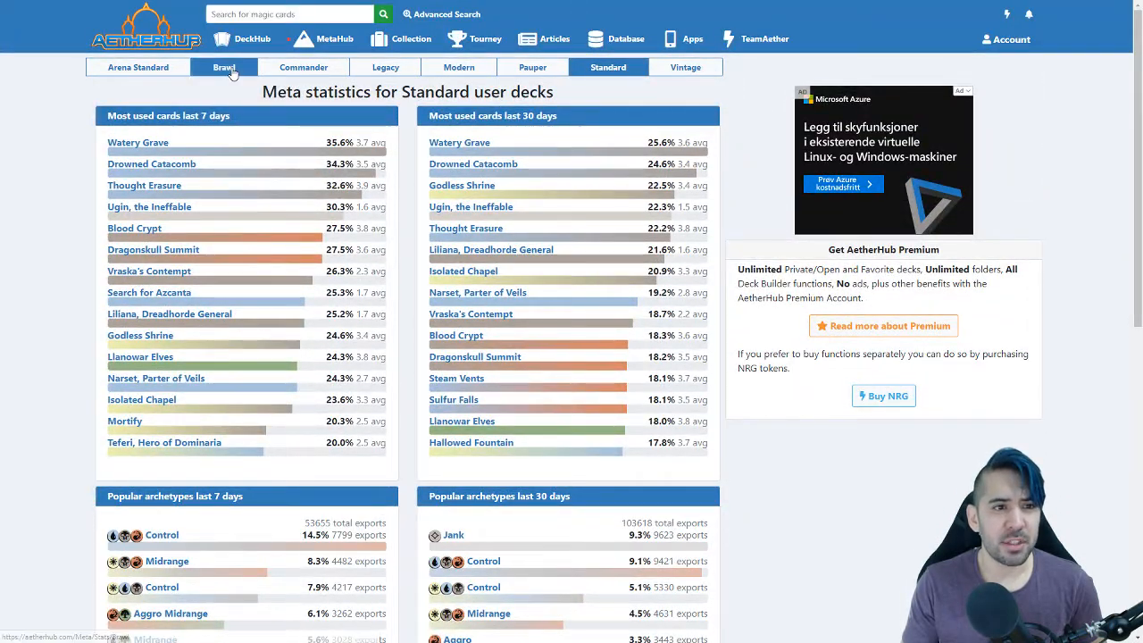
Step: Browse Brawl user deck statistics: most used cards, archetypes and colors for 7 and 30 days
click(224, 67)
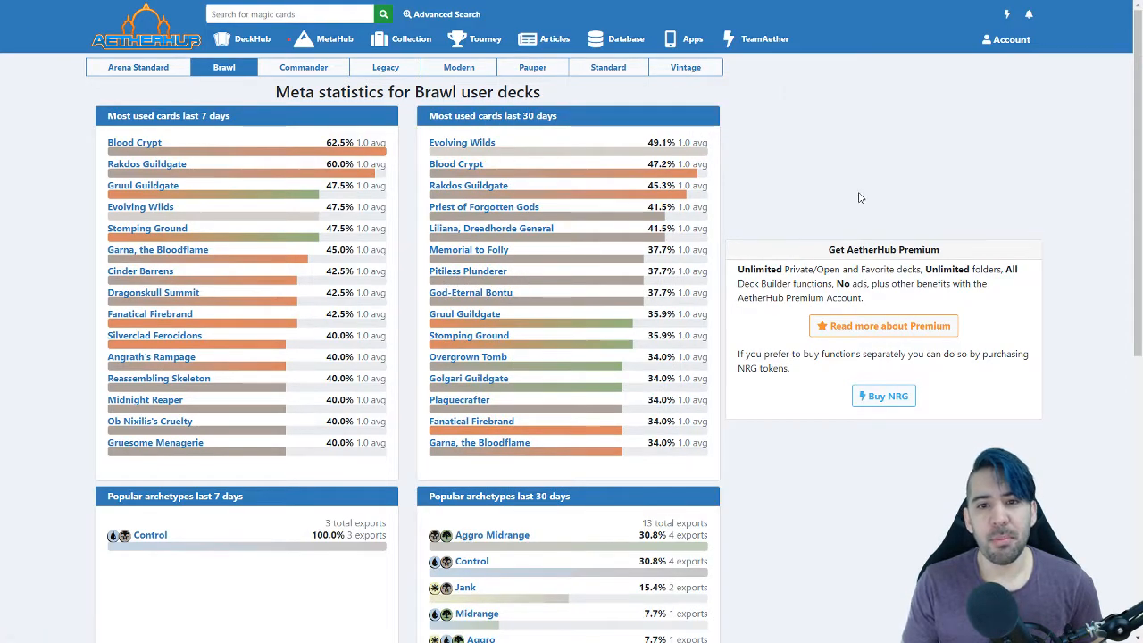
scroll(down, 3)
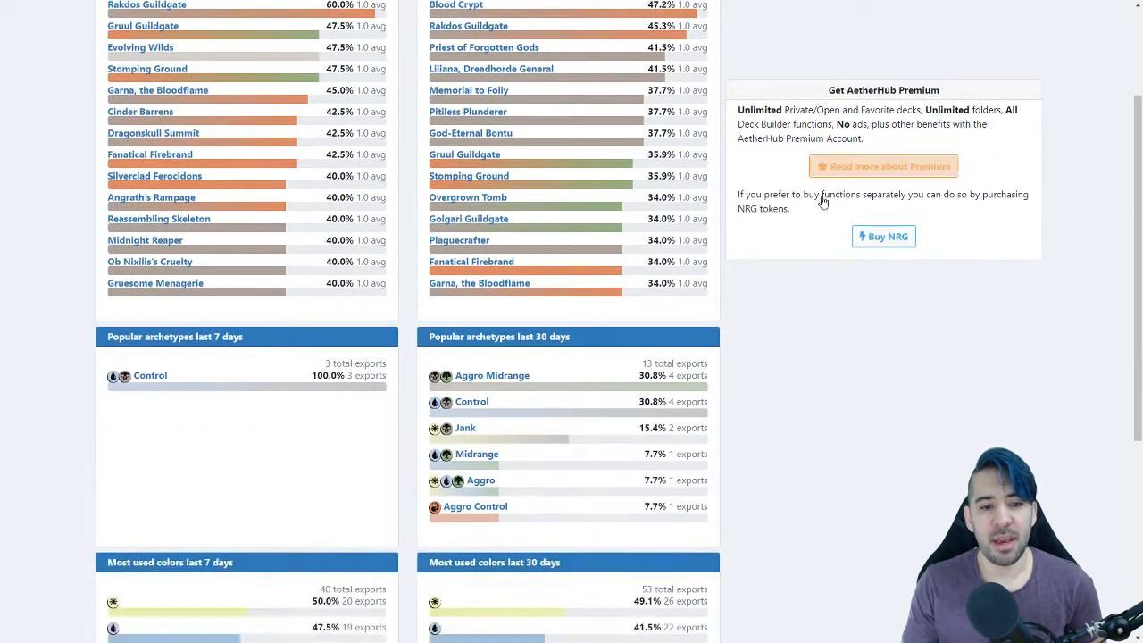
scroll(down, 3)
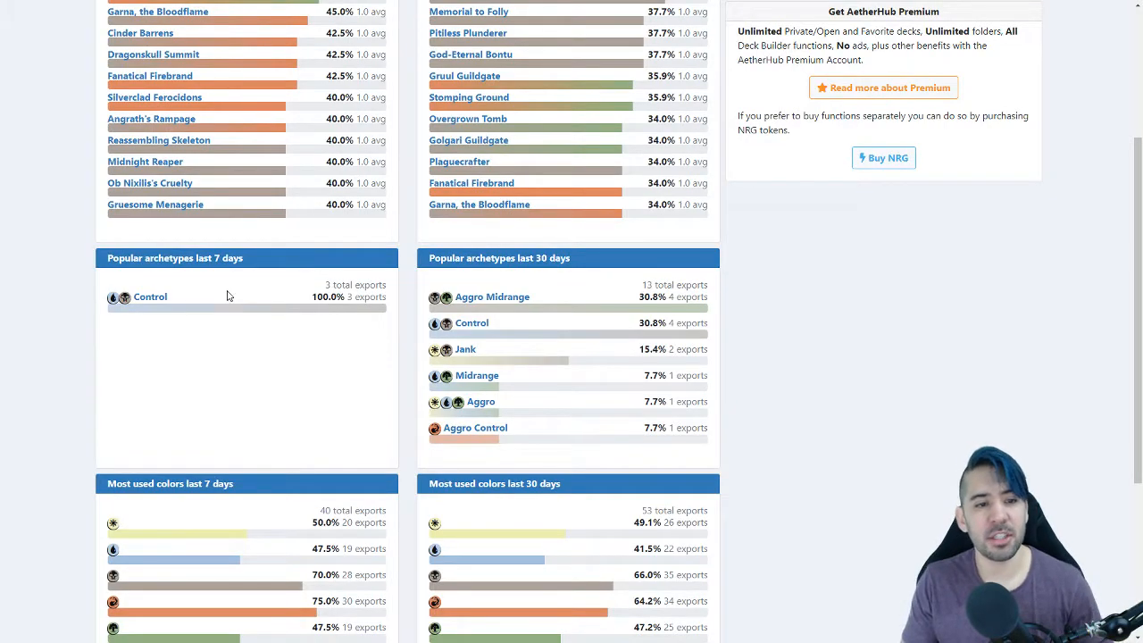
mouse_move(150, 296)
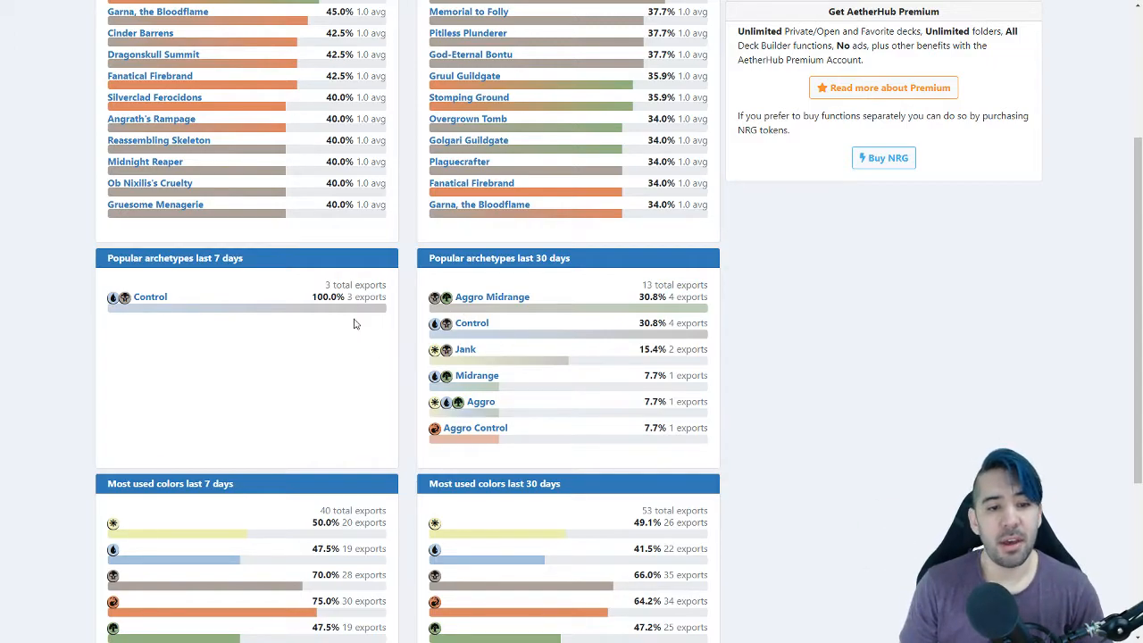
scroll(down, 3)
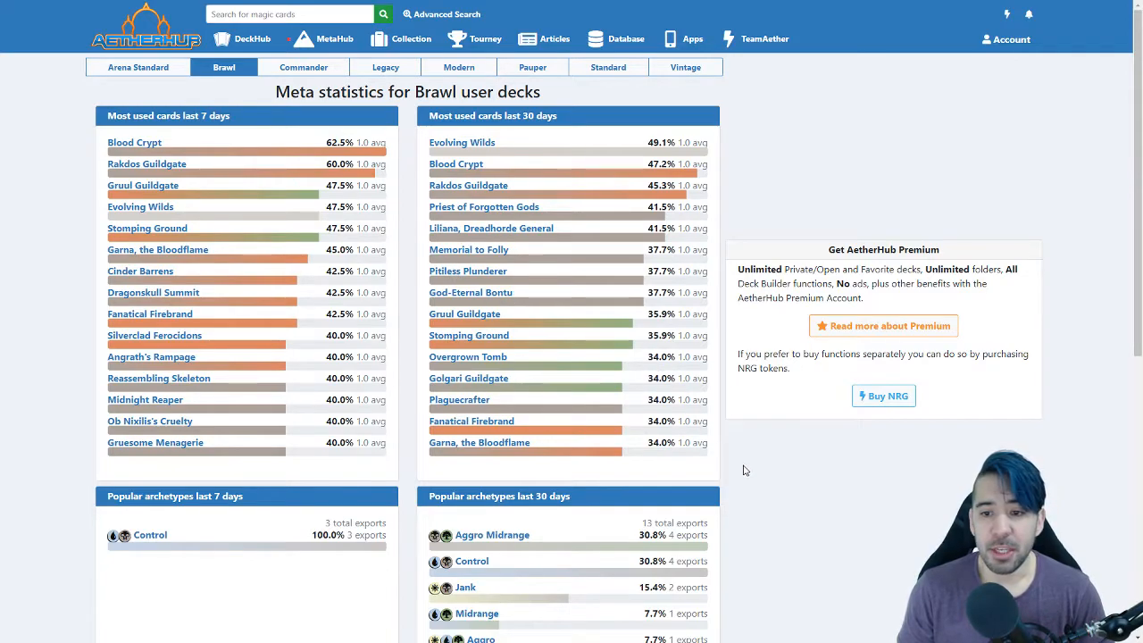
click(331, 38)
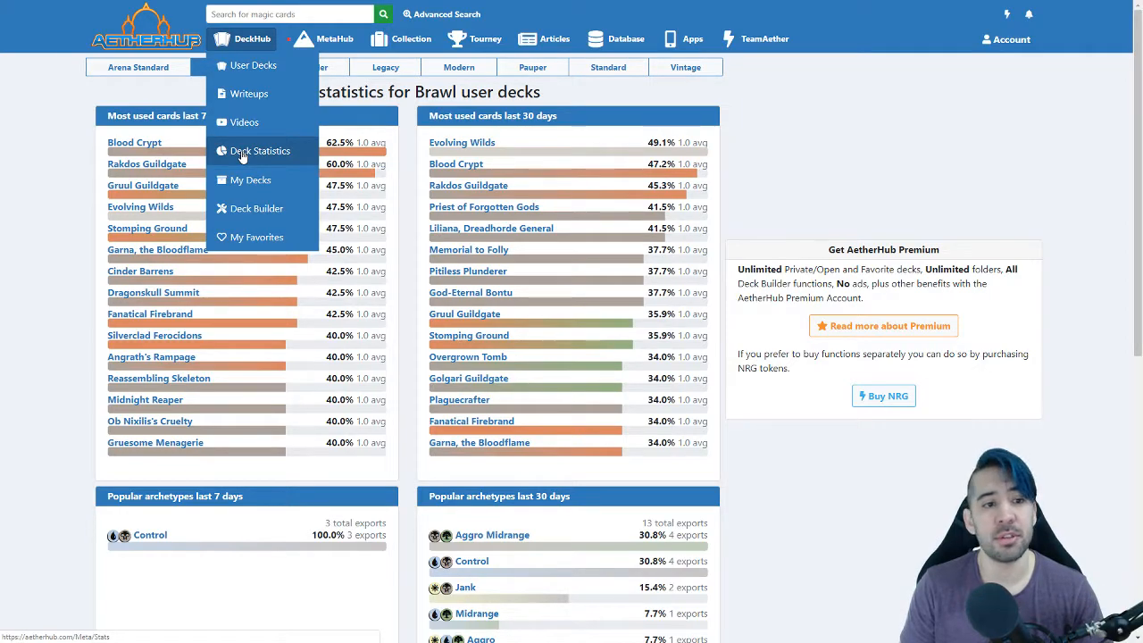
Step: View Standard meta statistics with 60-day most used cards, popular archetypes and colour shares
click(330, 39)
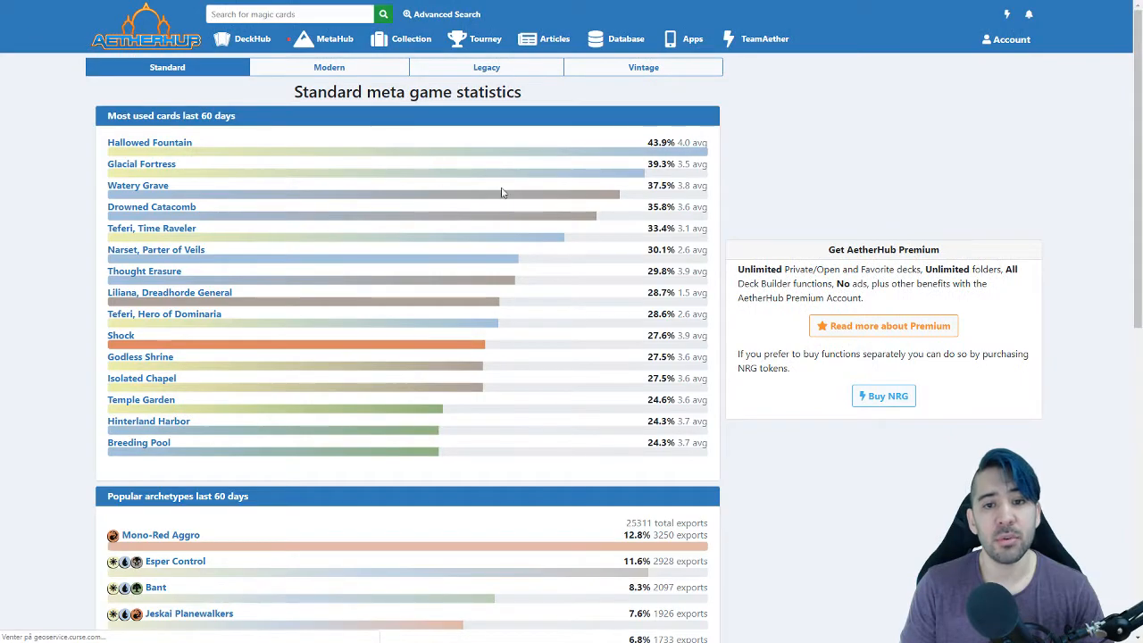
click(334, 39)
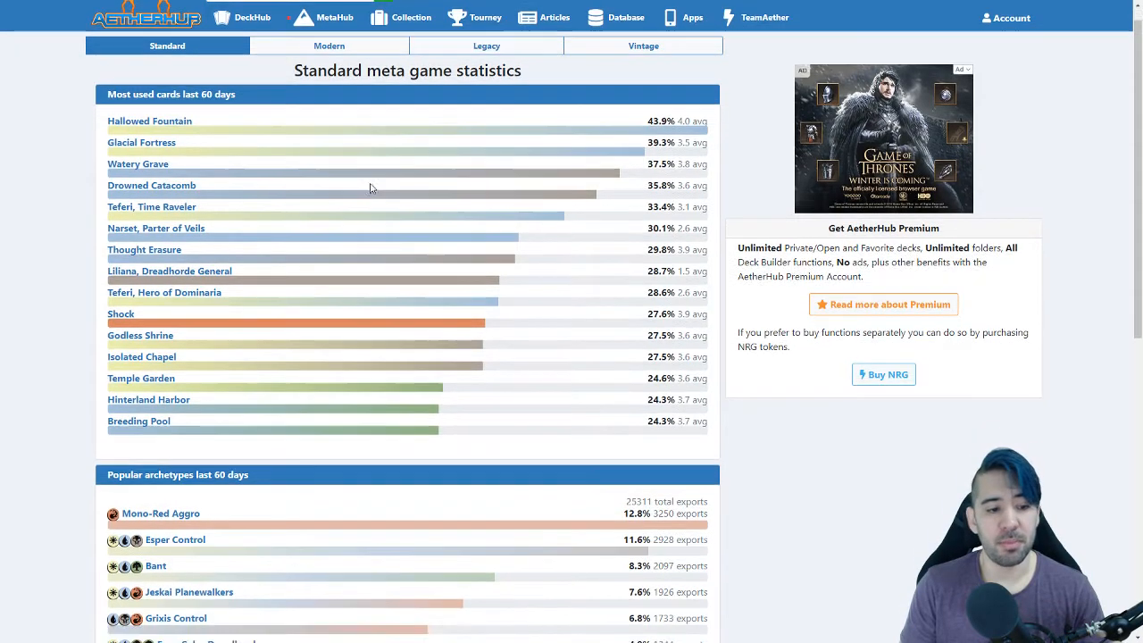
scroll(down, 3)
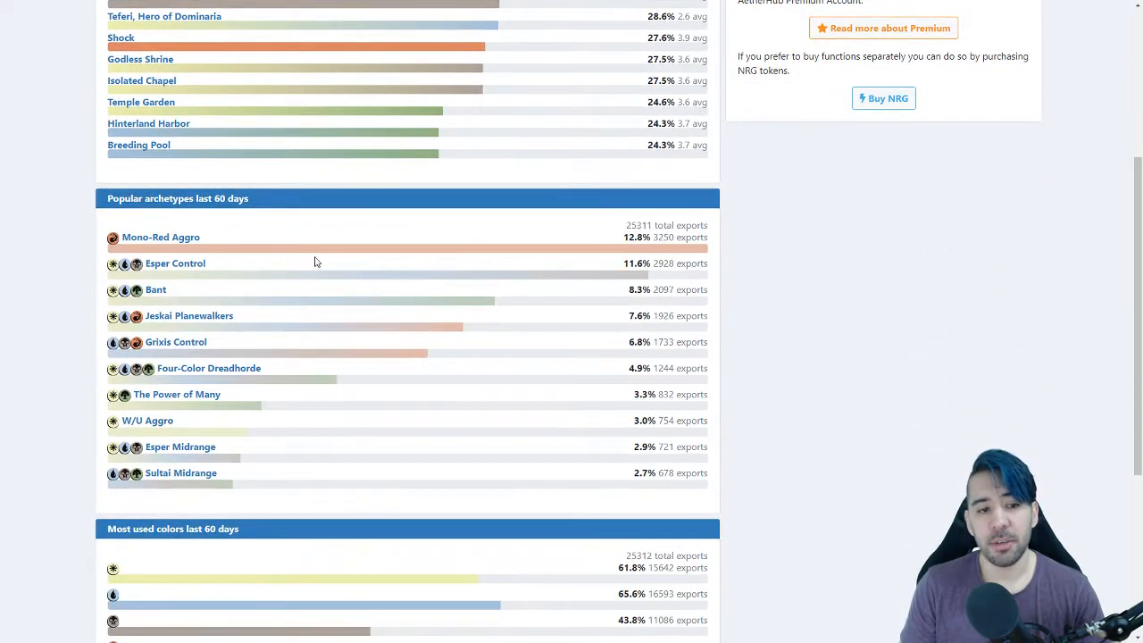
scroll(down, 3)
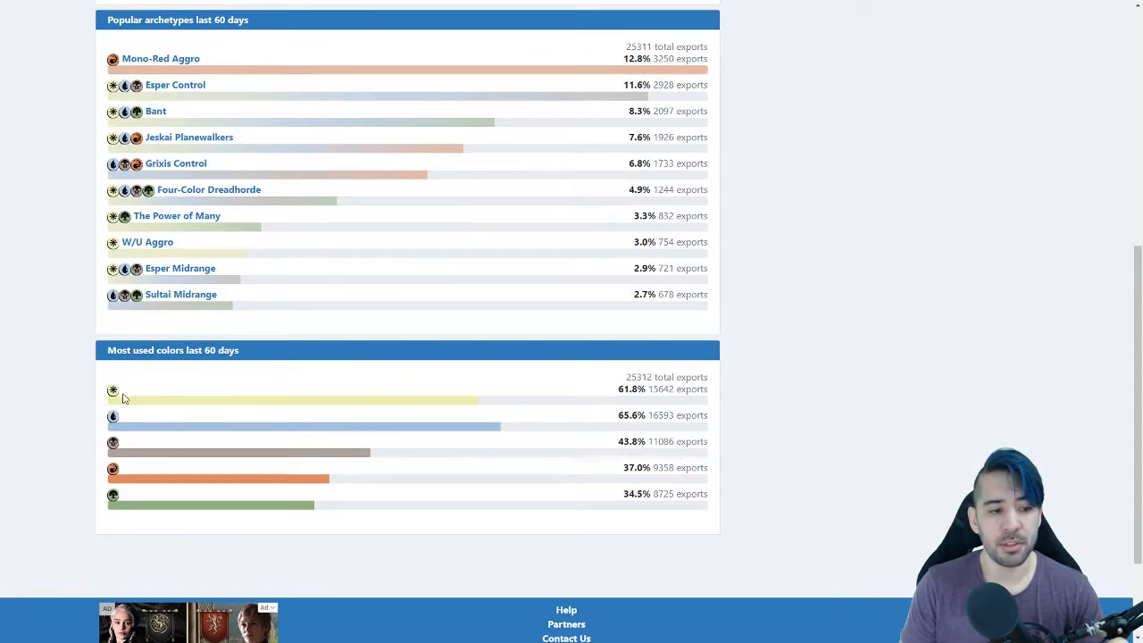
mouse_move(121, 402)
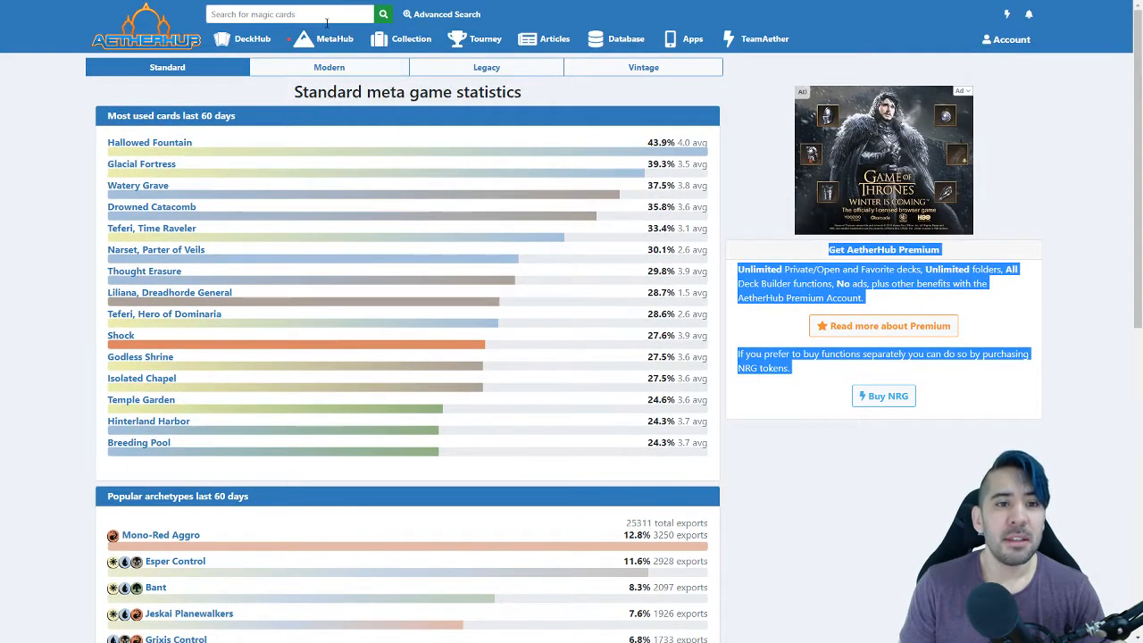
Step: Open MetaHub > Meta Game listing Standard archetypes like Mono-Red Aggro with shares and deck counts
click(336, 39)
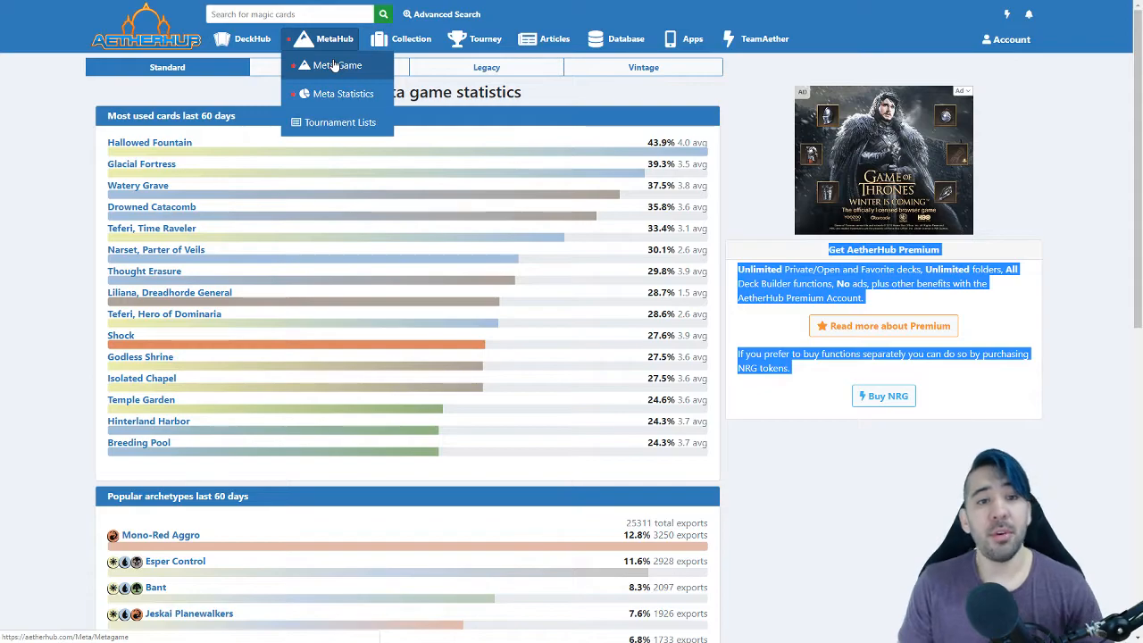
click(338, 65)
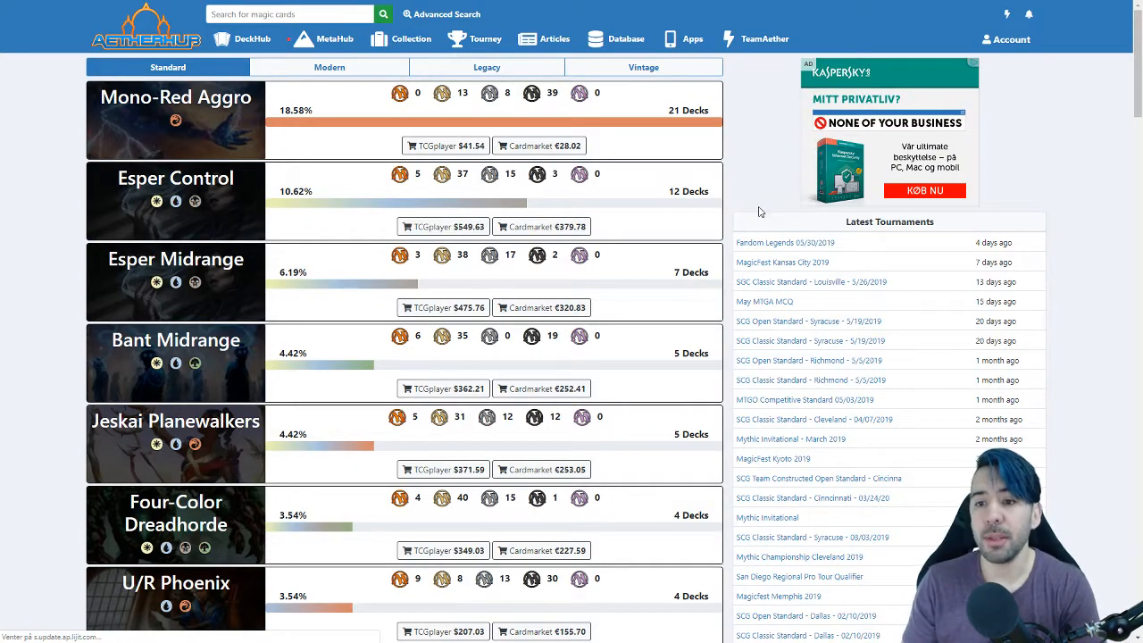
click(329, 39)
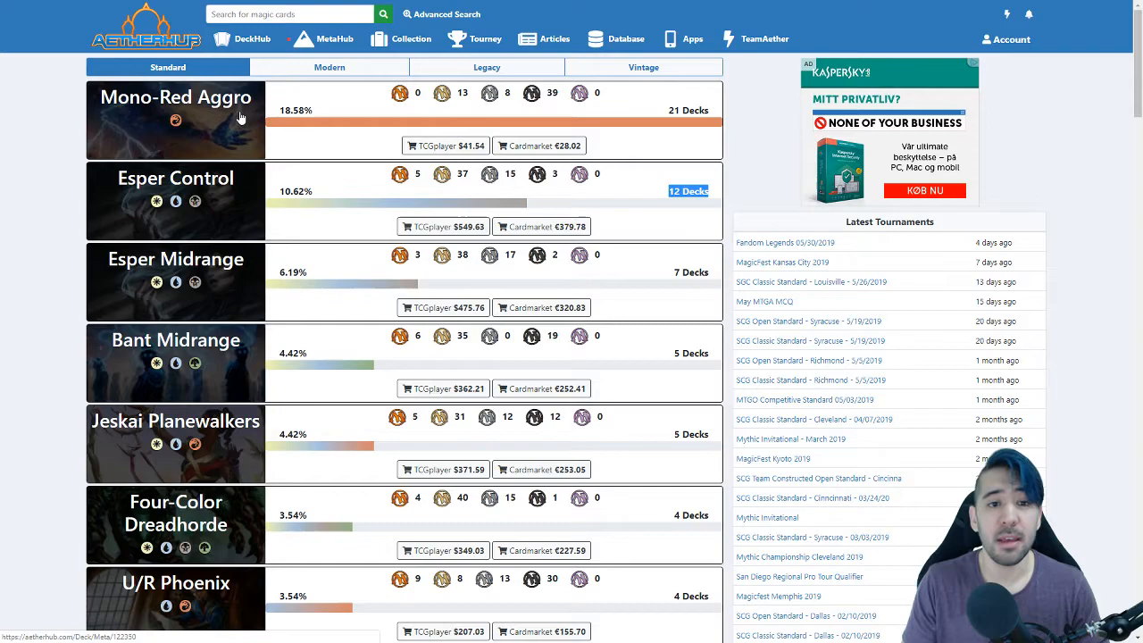
Step: Open the MagicFest Kansas City Mono-Red Aggro tournament deck and scroll through its cards
click(175, 96)
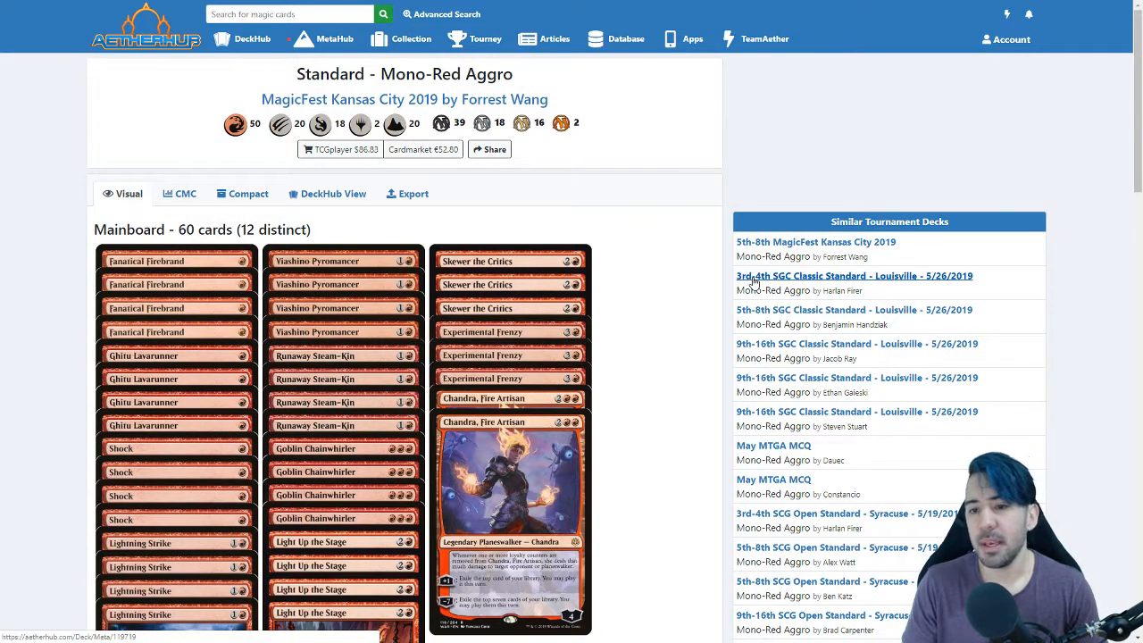
mouse_move(701, 283)
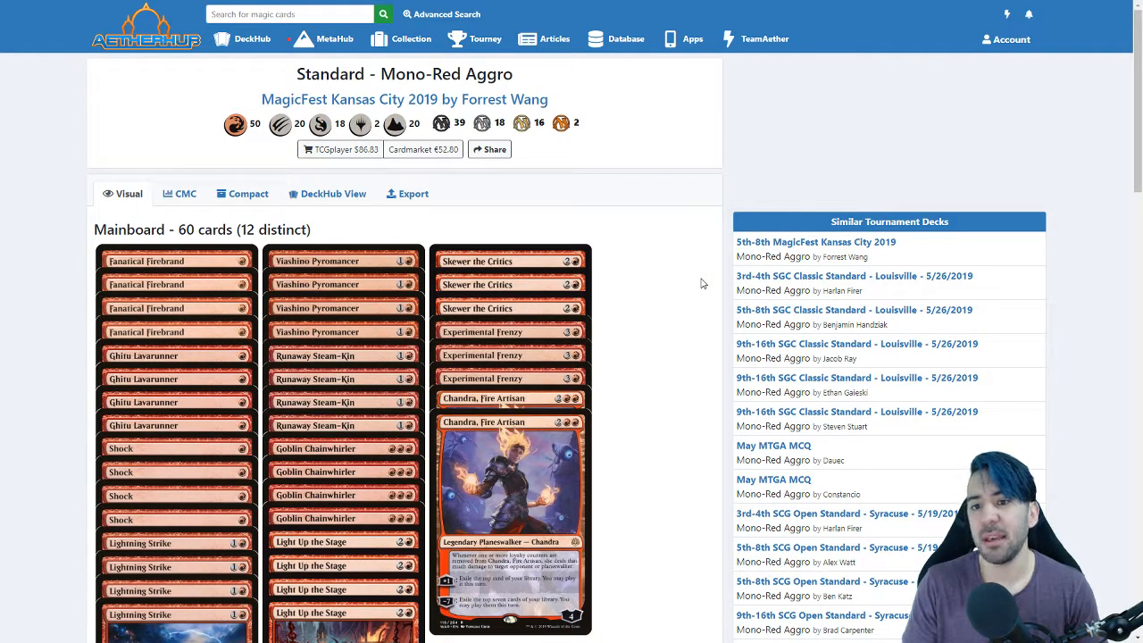
mouse_move(850, 256)
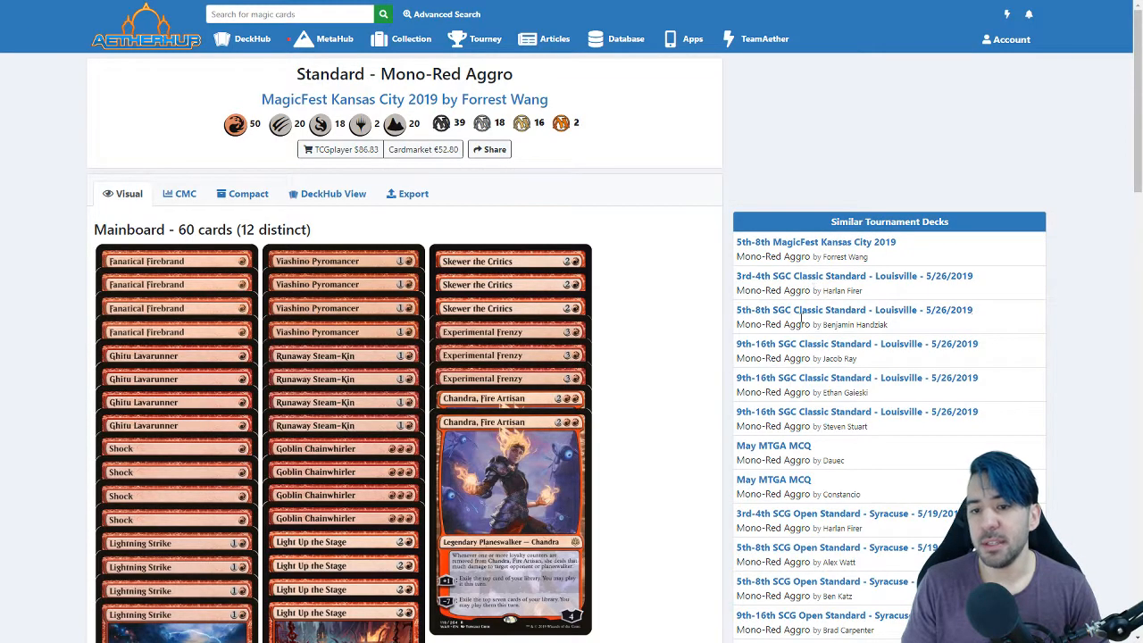
scroll(down, 3)
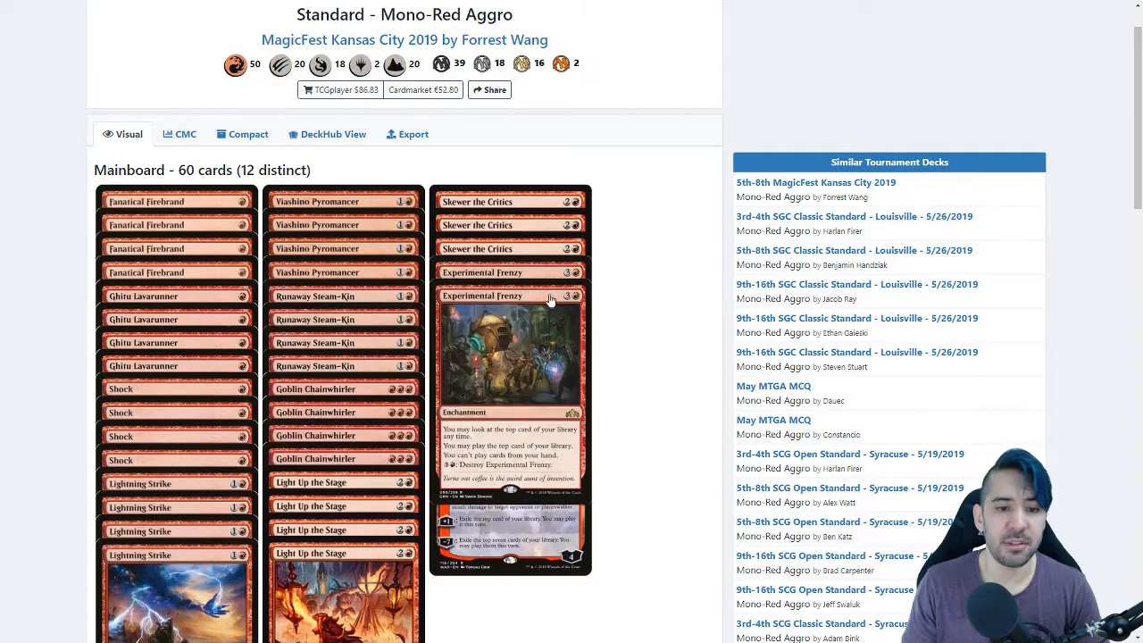
scroll(down, 3)
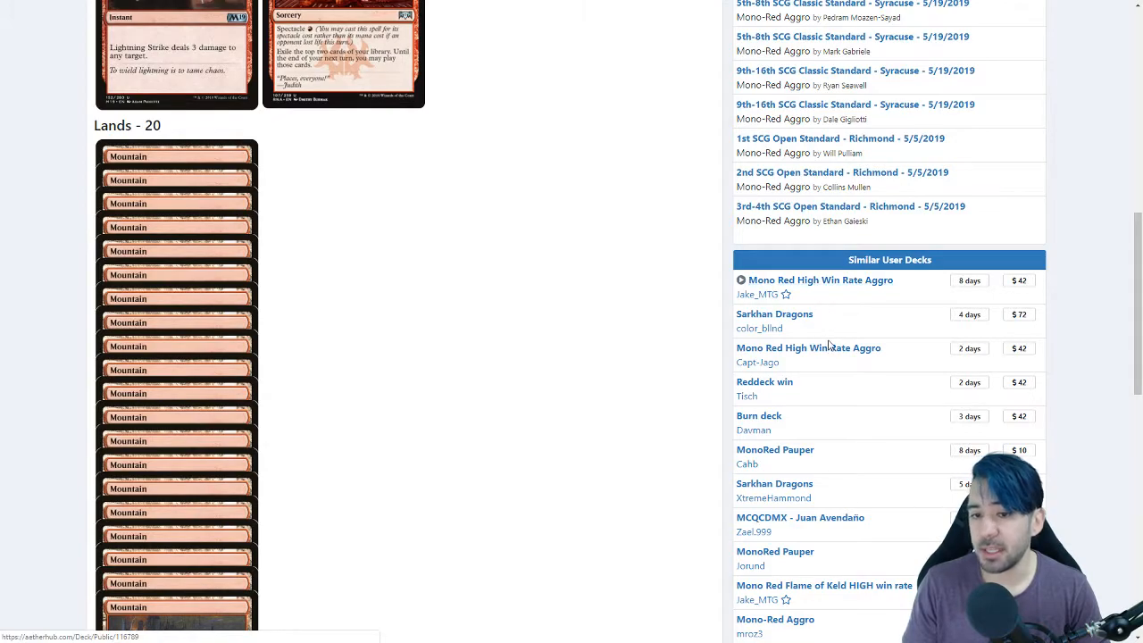
scroll(down, 3)
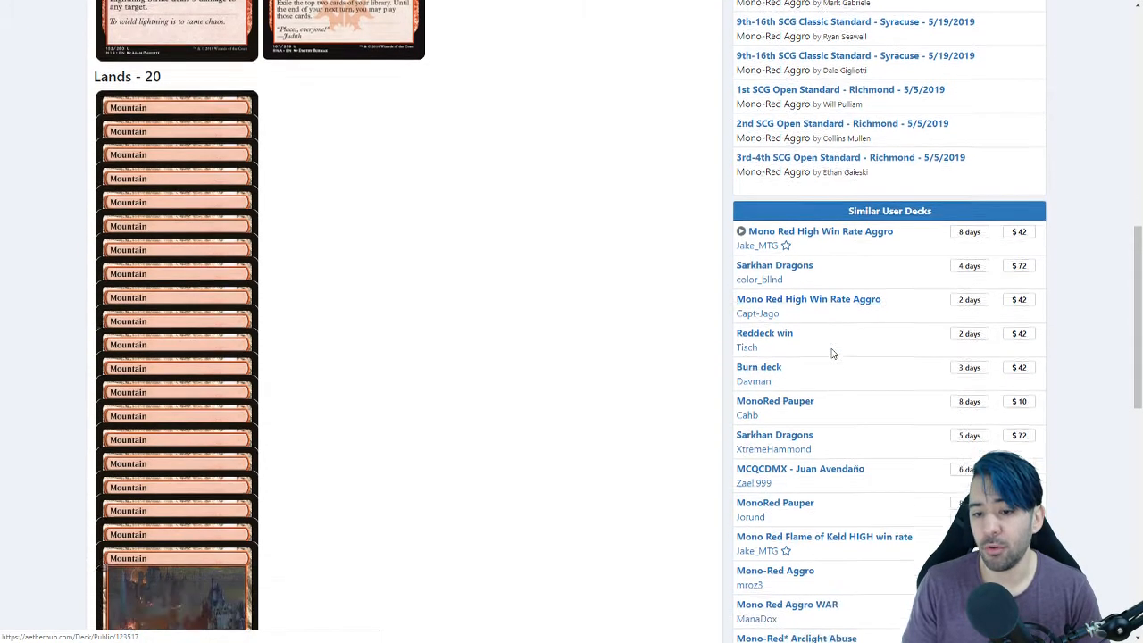
scroll(down, 3)
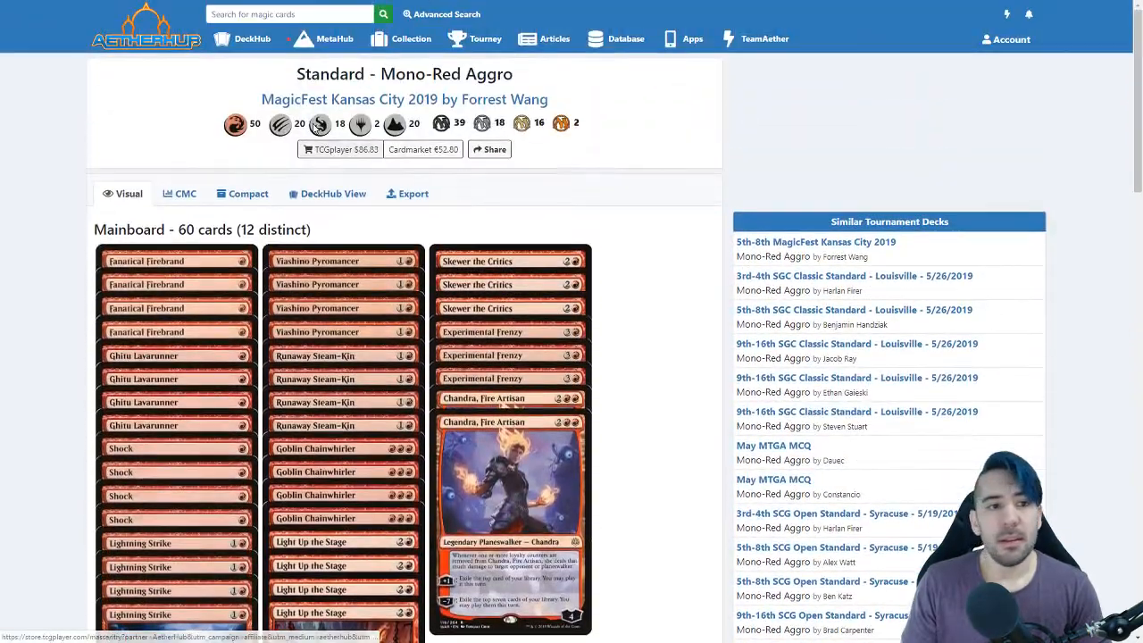
mouse_move(179, 194)
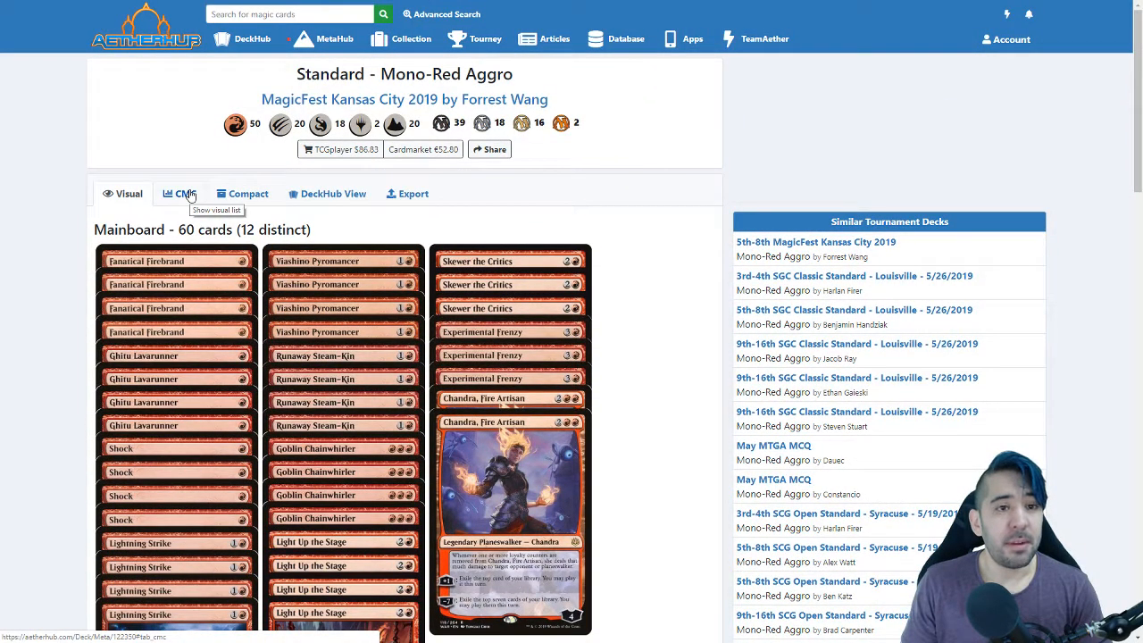
Step: View the deck grouped by mana cost, as a compact priced list, then its export options
click(183, 194)
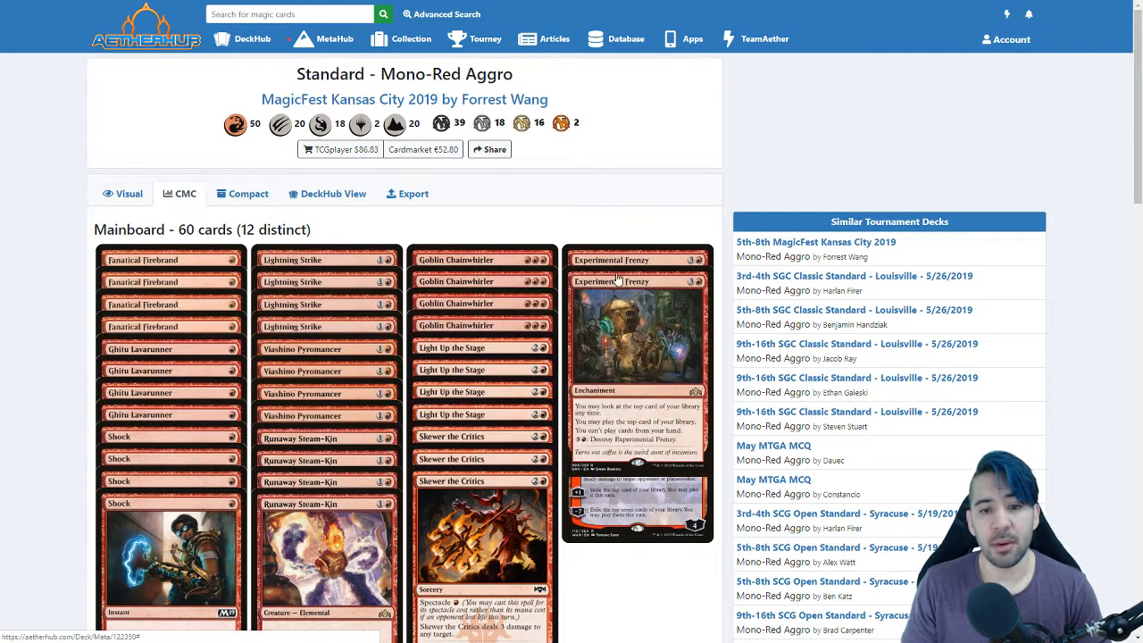
click(242, 194)
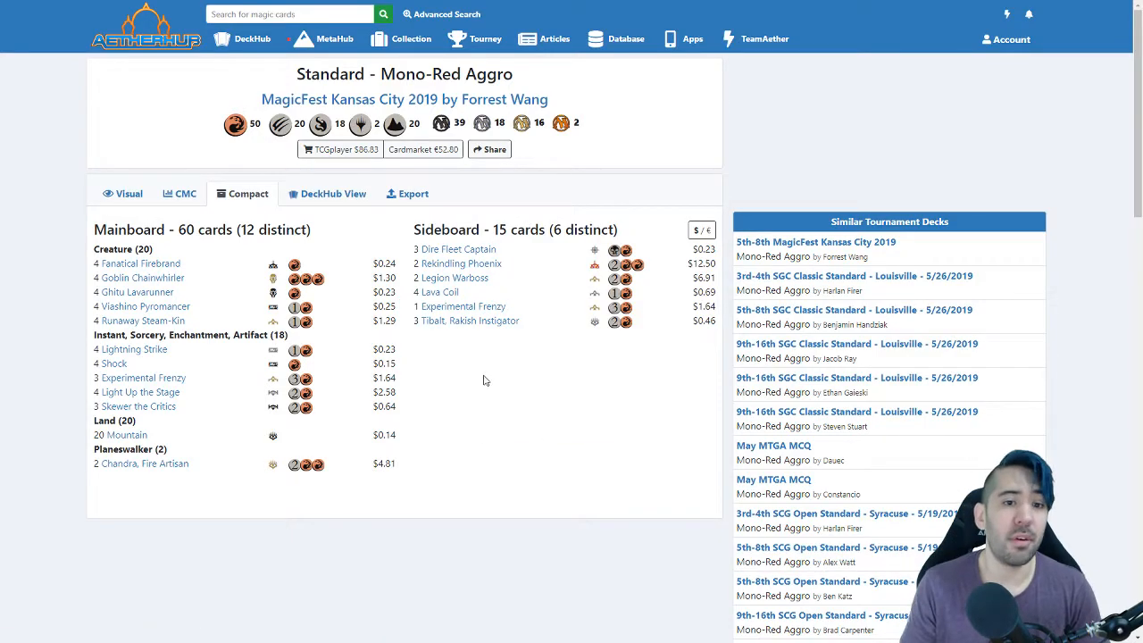
mouse_move(564, 382)
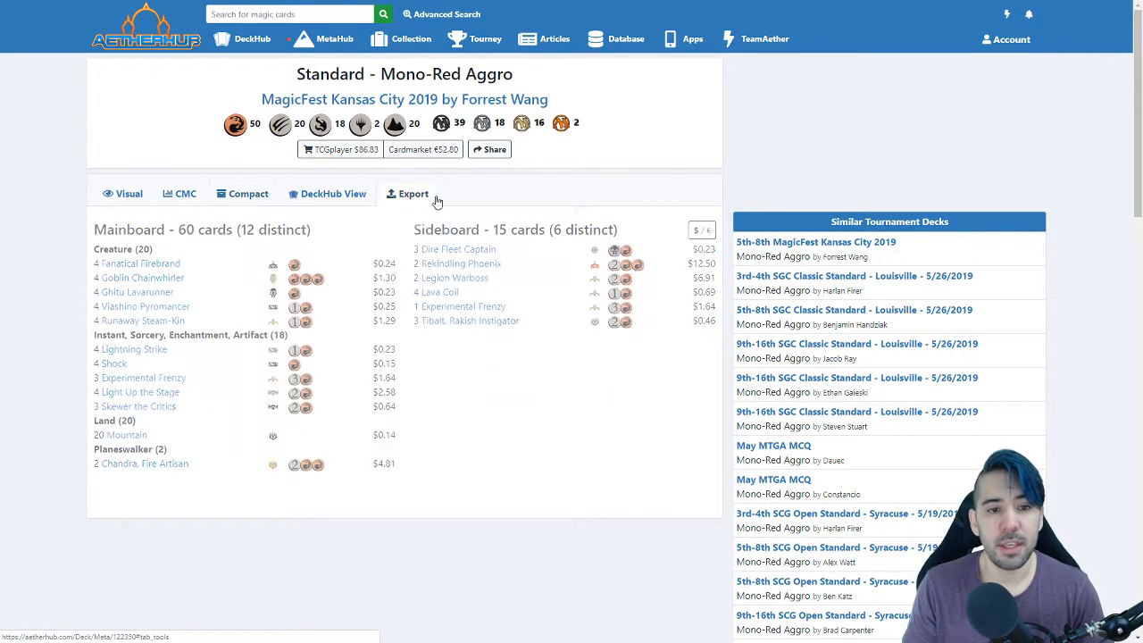
click(407, 194)
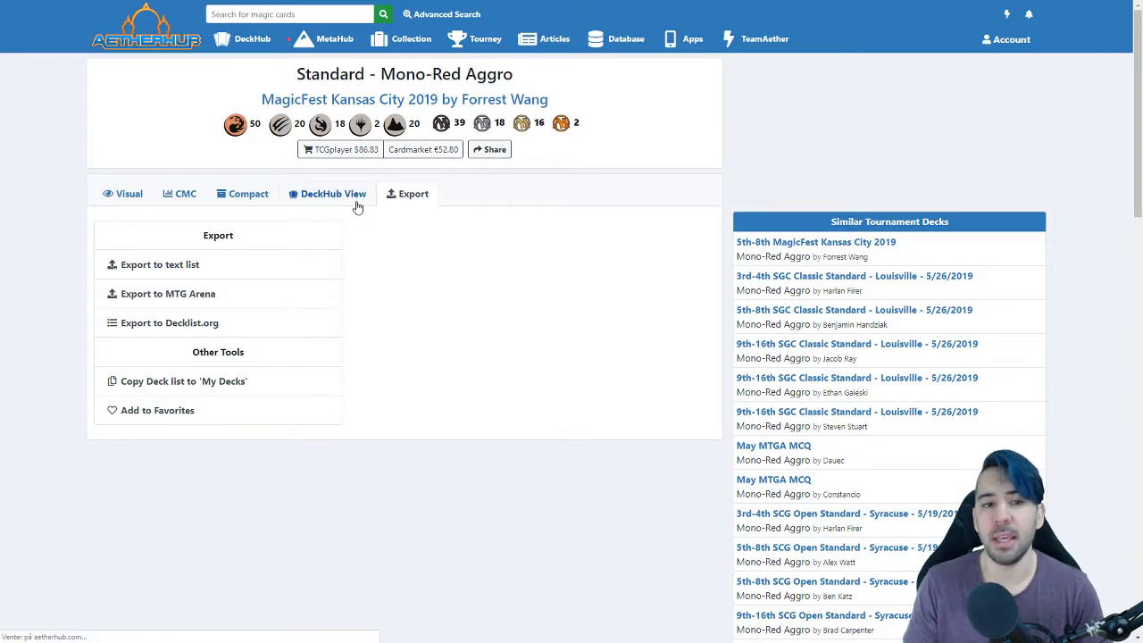
Step: Show the Mono-Red Aggro public page with mana curve and colors, then a simulated opening hand
click(248, 194)
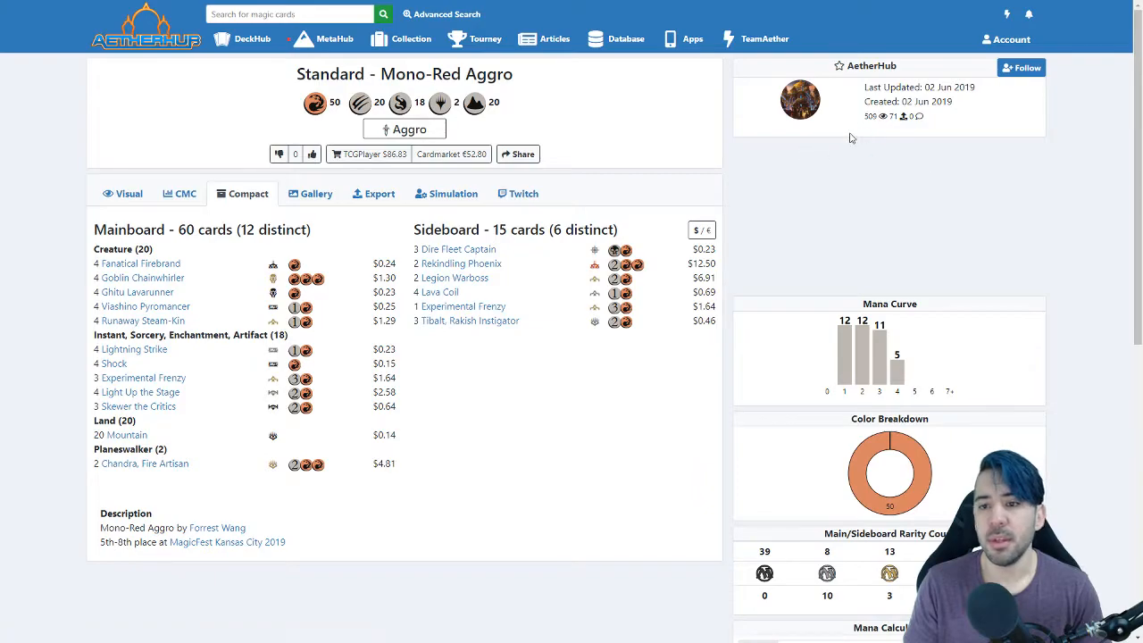
scroll(down, 3)
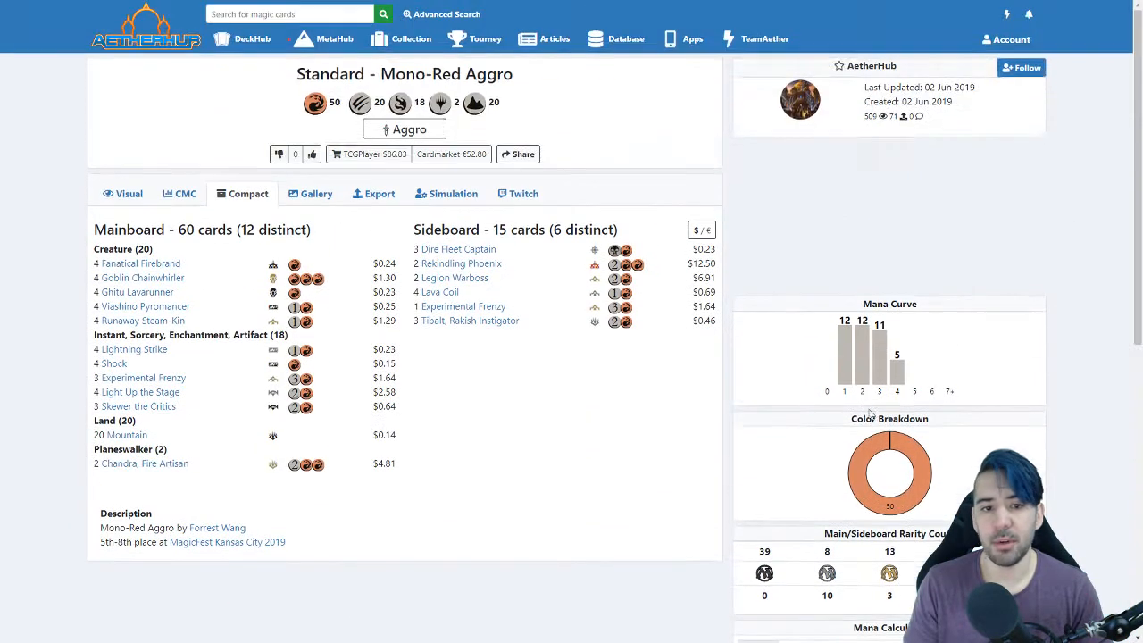
scroll(down, 3)
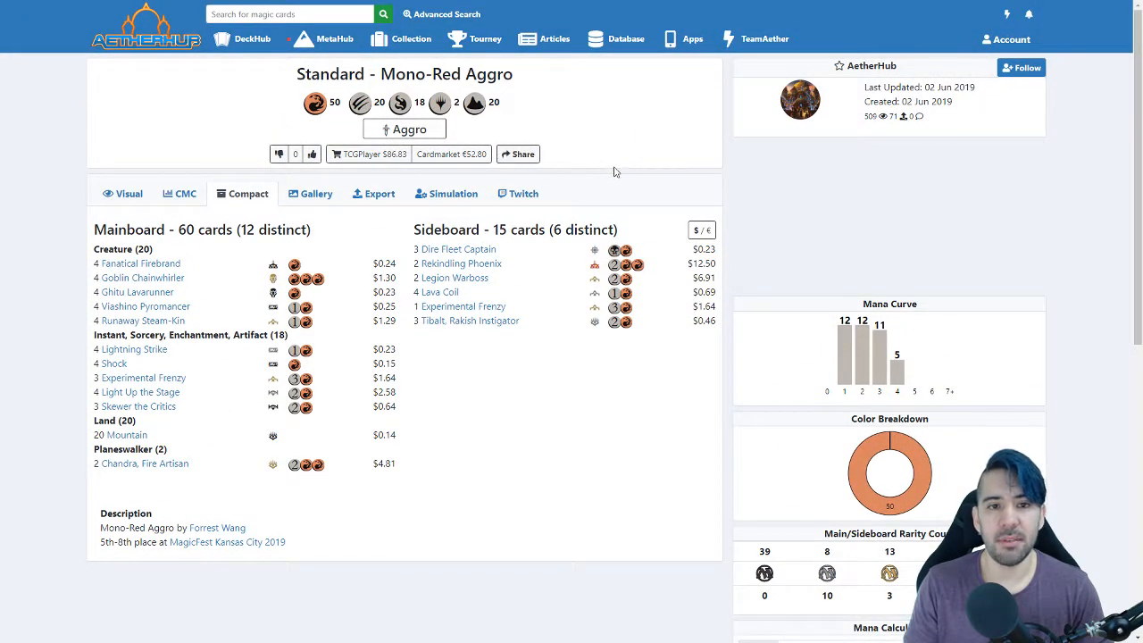
scroll(down, 3)
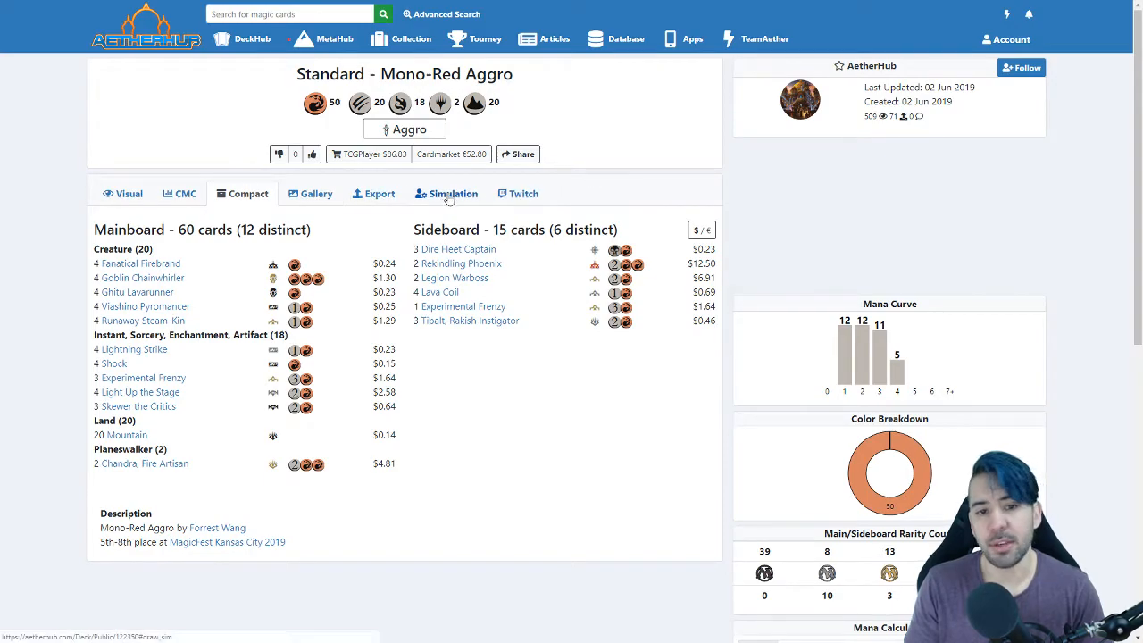
click(446, 193)
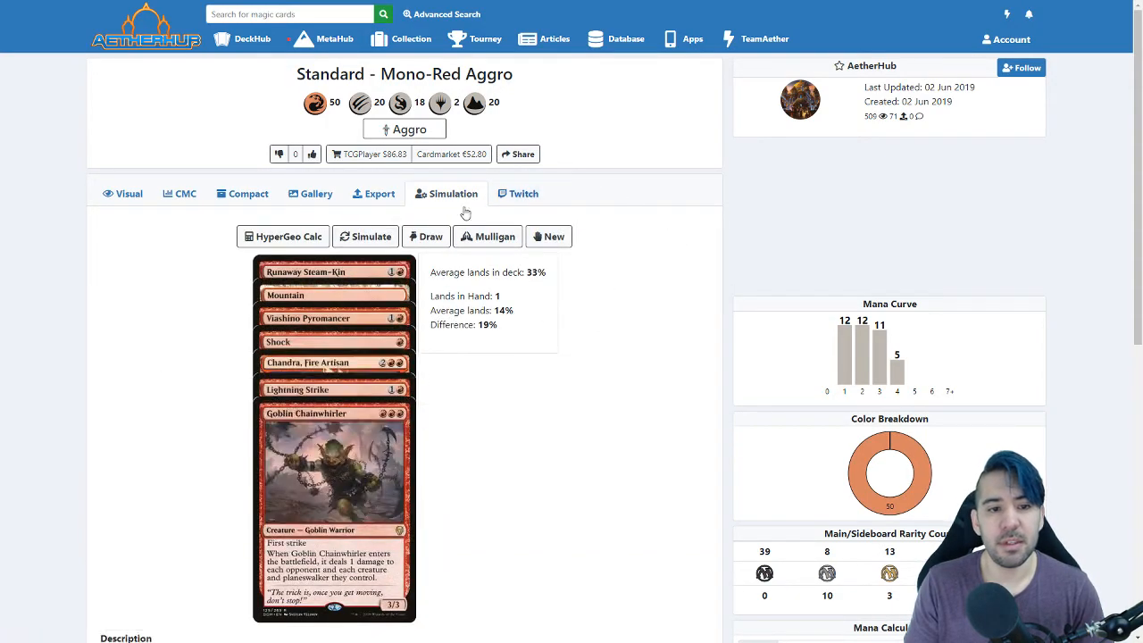
Step: Run a 10,000-hand Draw Simulator for opening land counts, then close the simulator
click(430, 235)
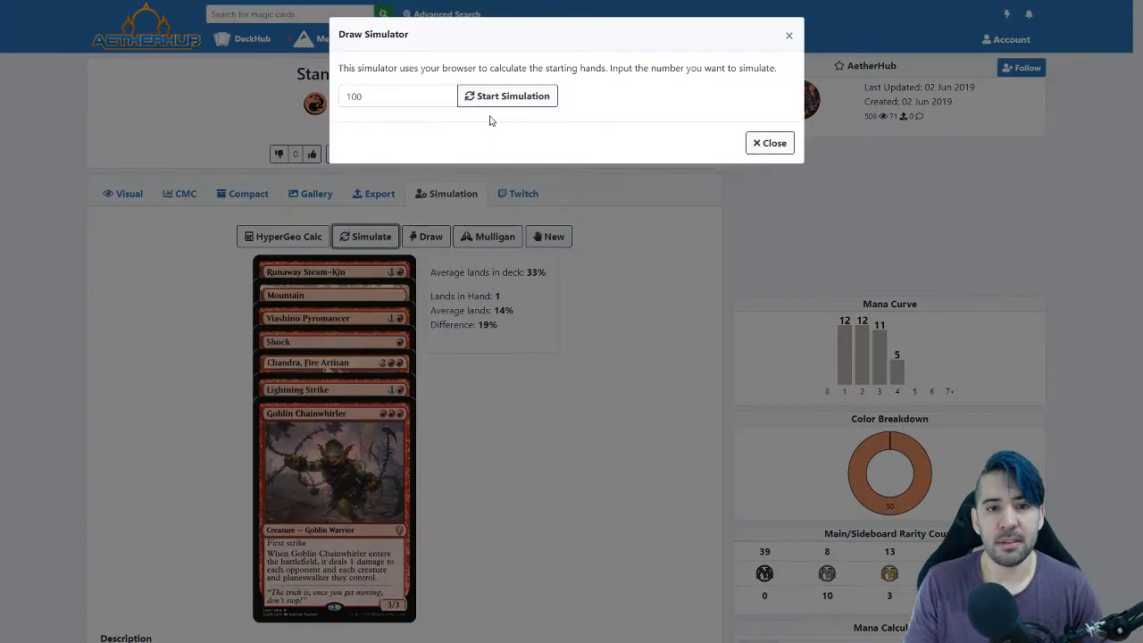
click(507, 95)
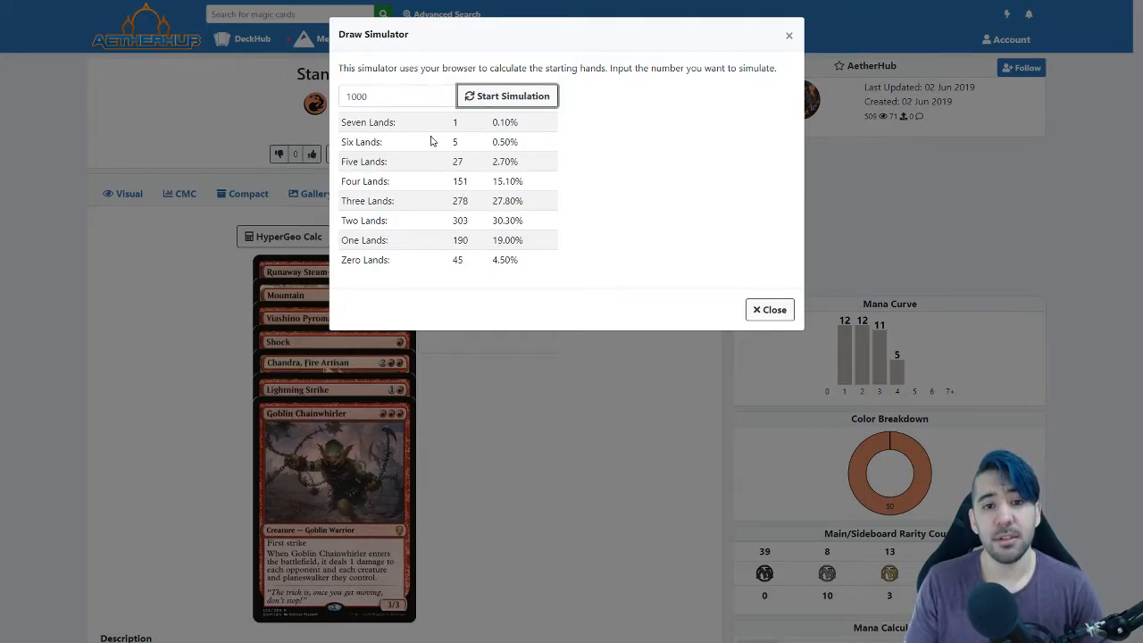
click(393, 96)
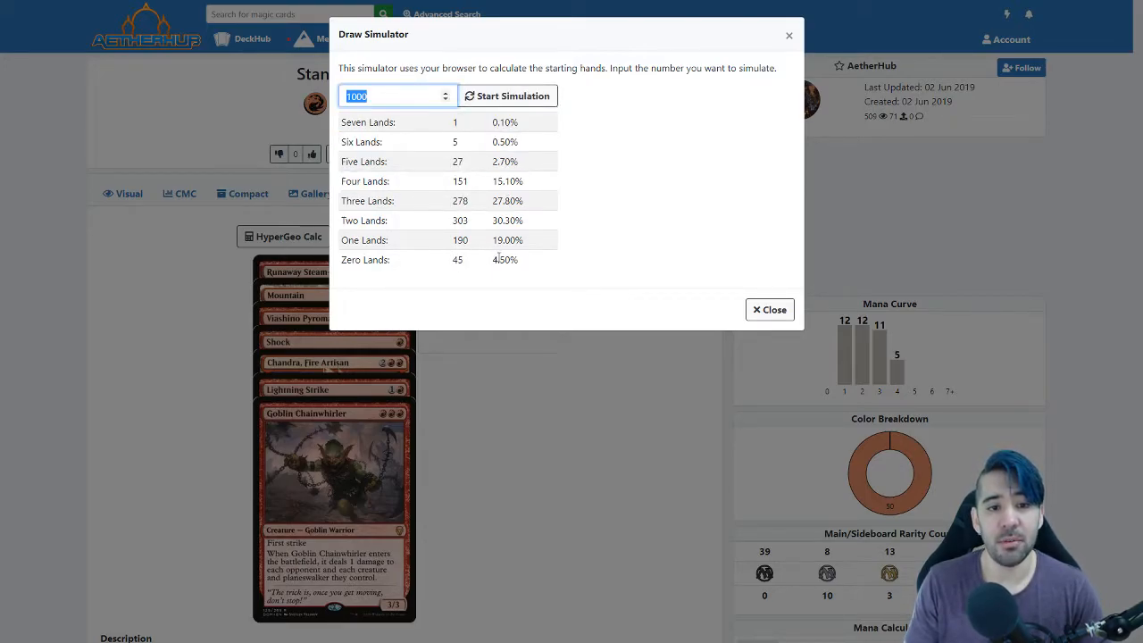
text(10000)
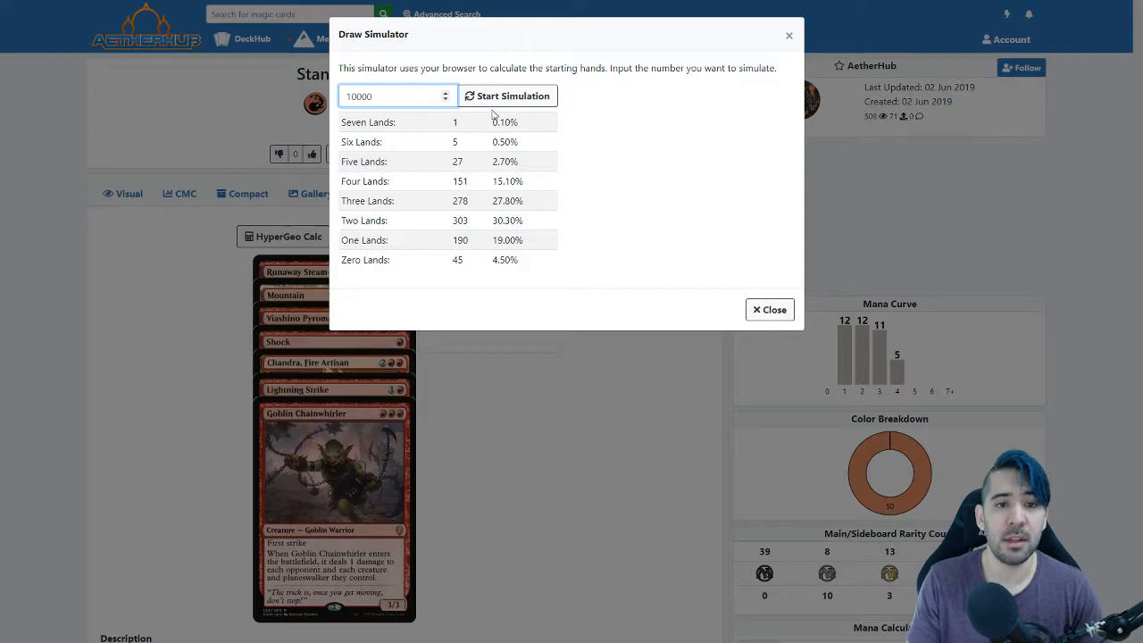
click(508, 95)
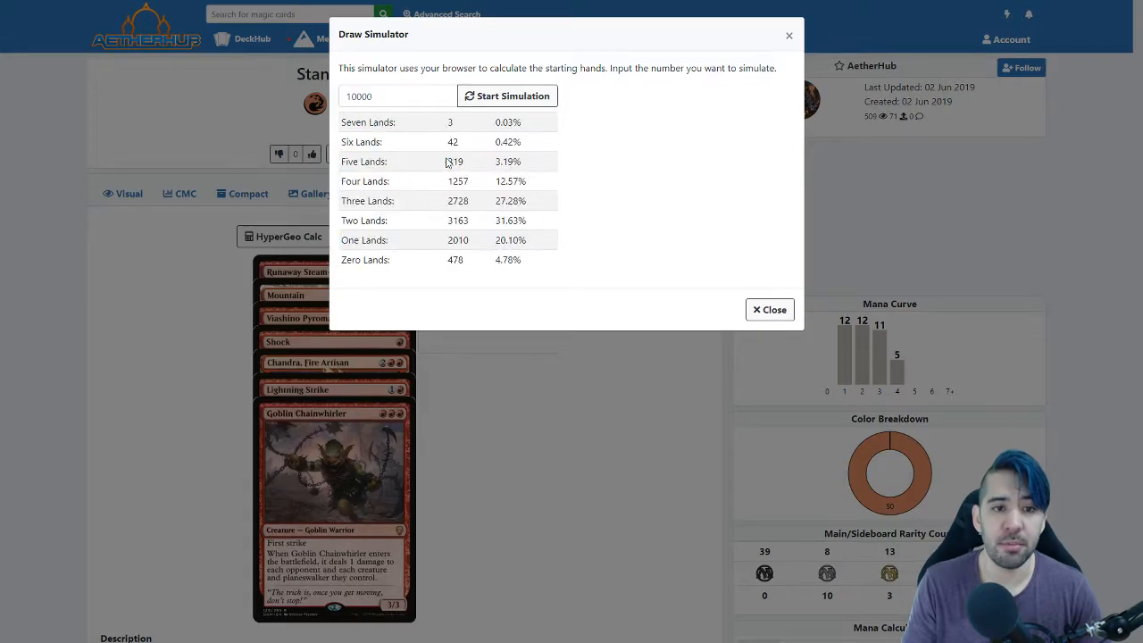
text(10000000)
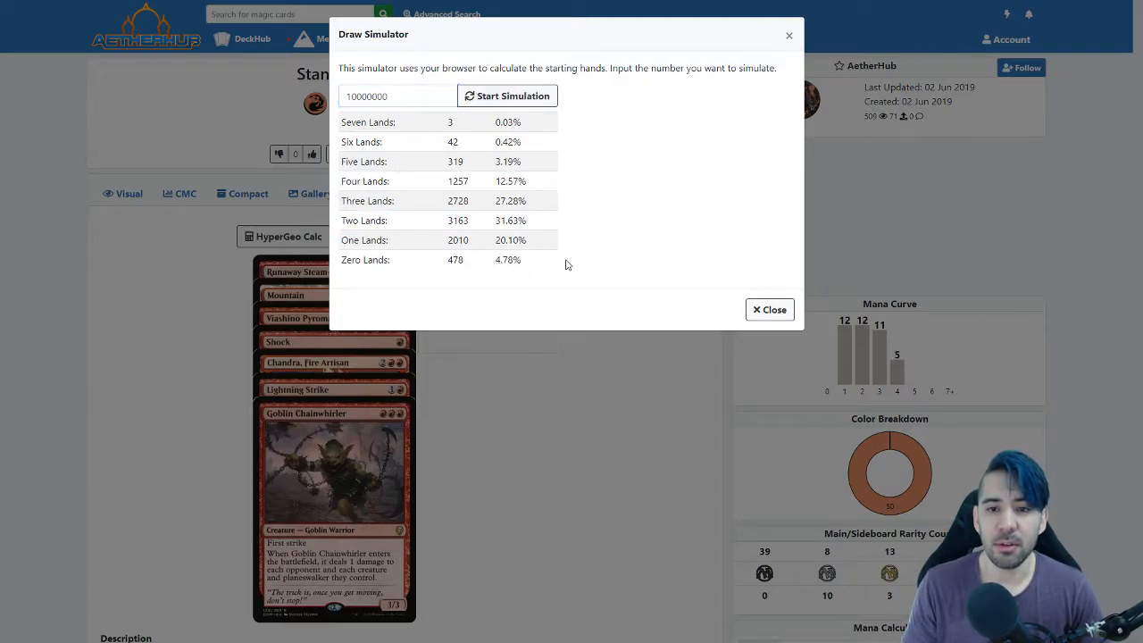
click(769, 309)
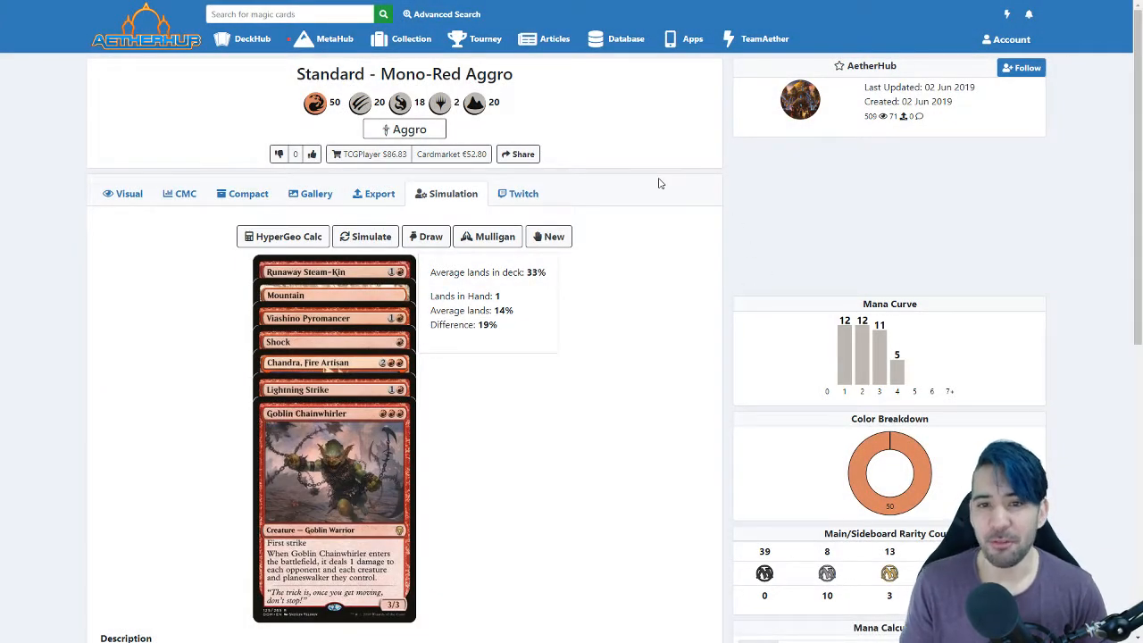
click(249, 193)
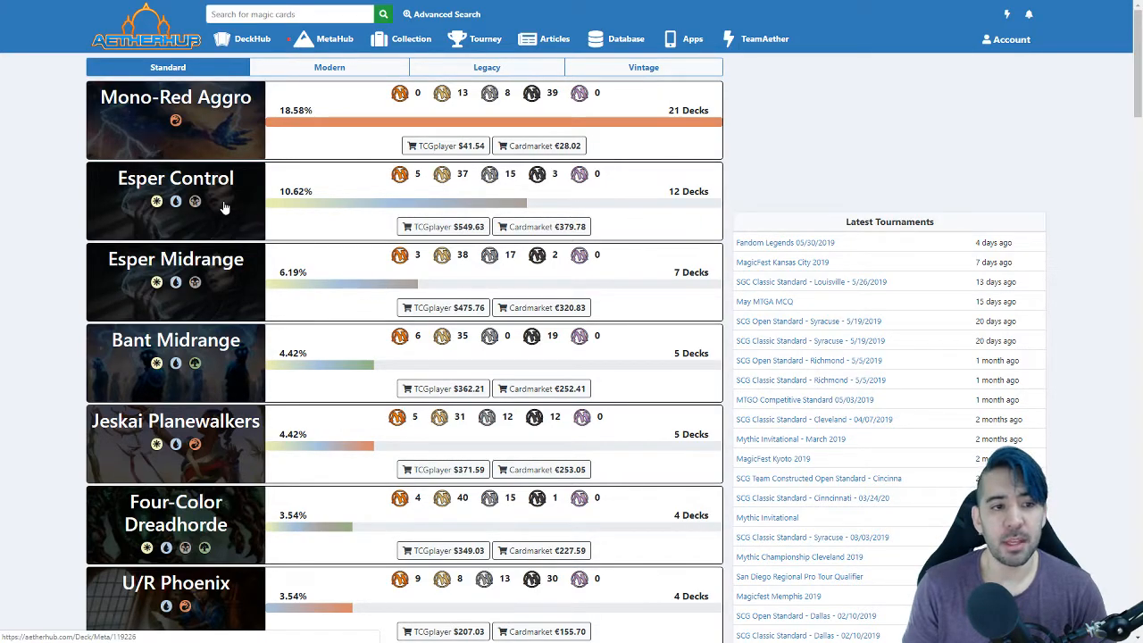
Step: Open the Esper Control tournament deck and view its cards grouped by mana cost
click(175, 177)
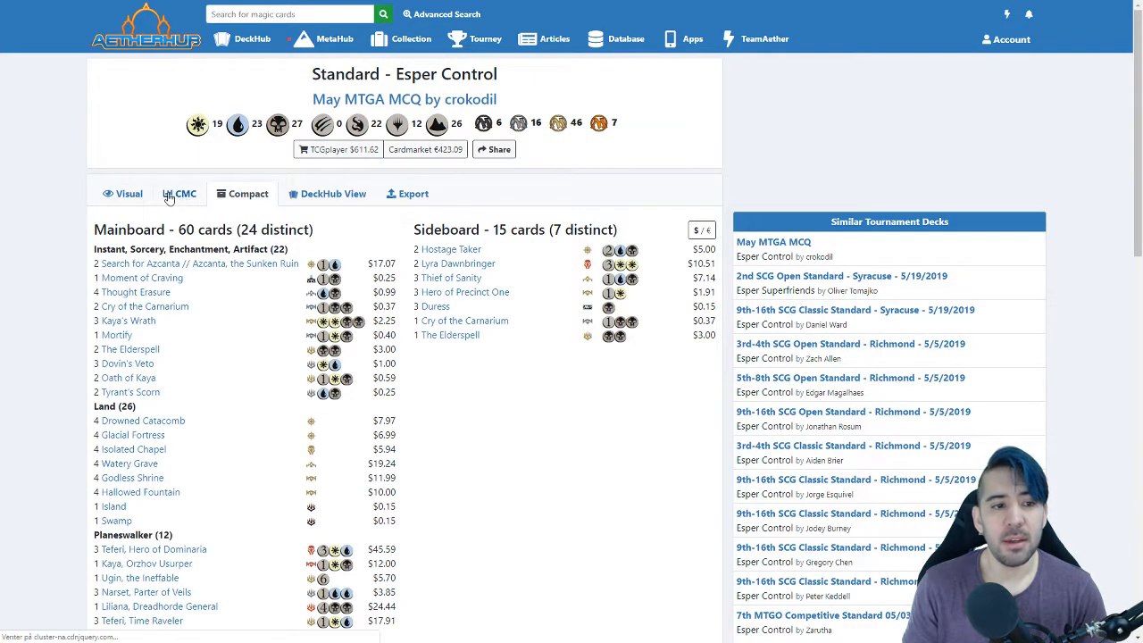
click(180, 194)
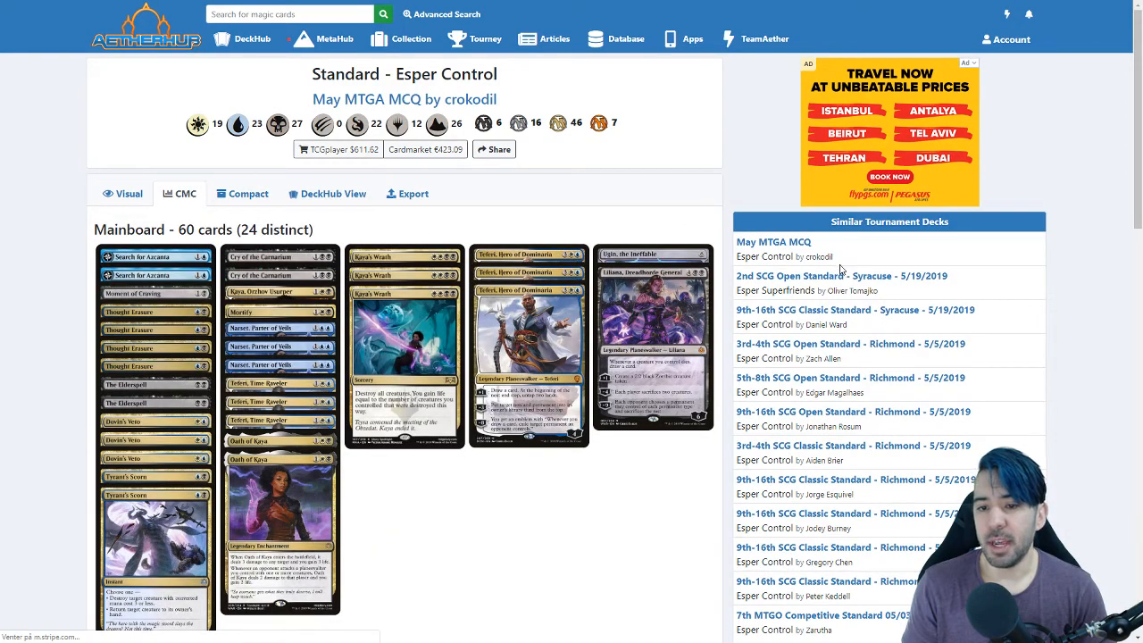
scroll(down, 3)
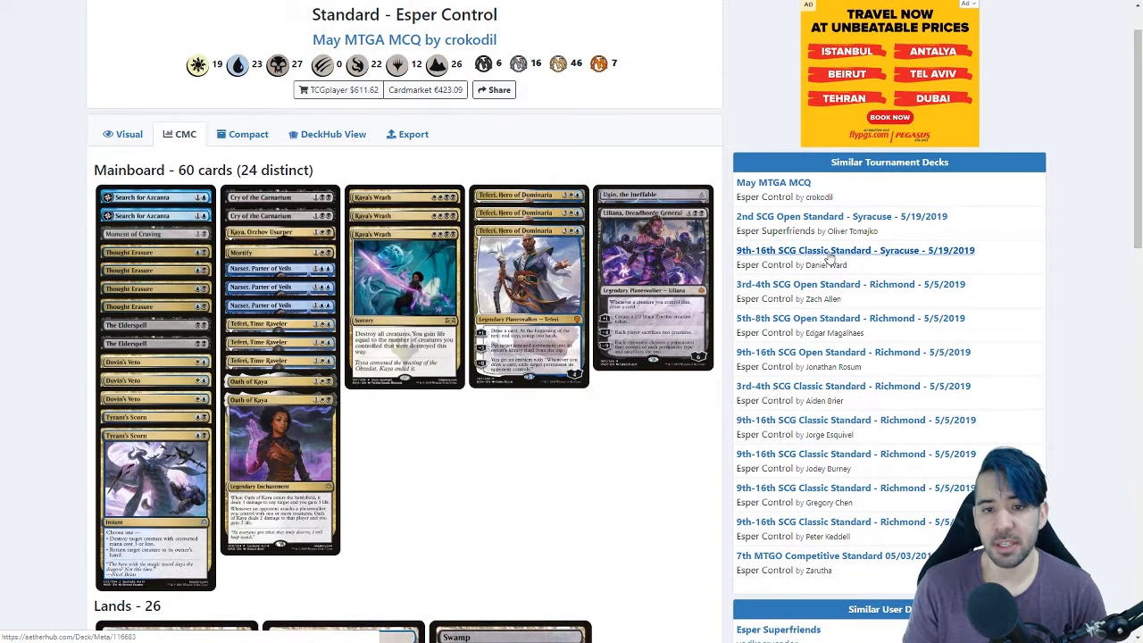
Step: Browse similar decks: Syracuse 5/19/2019, then Richmond 5/5/2019 Classic Esper Control lists
click(851, 250)
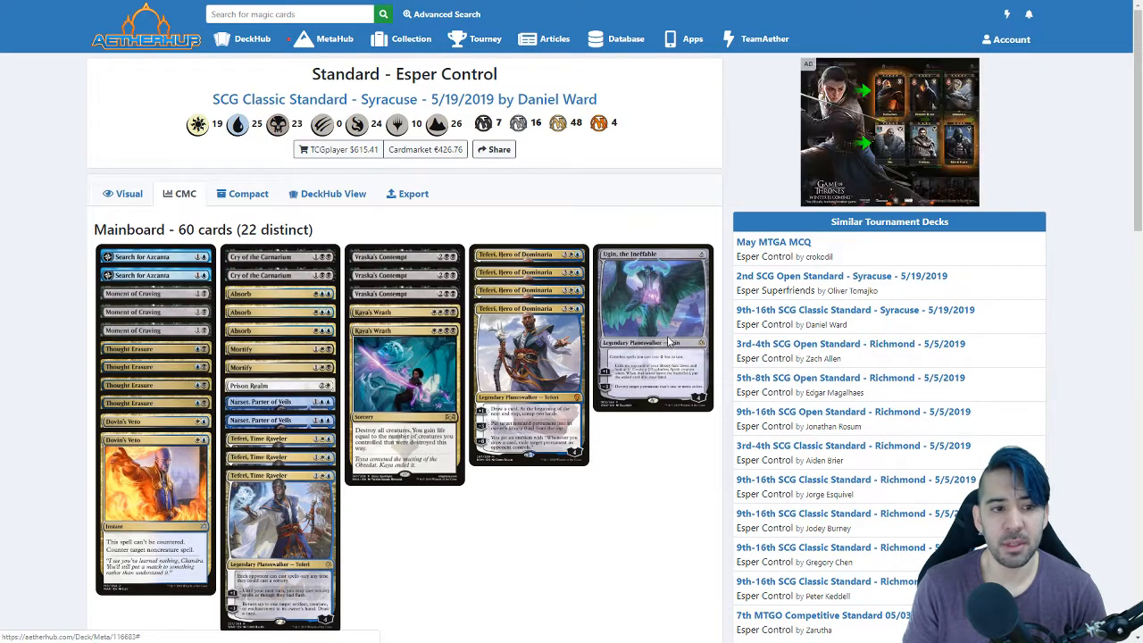
scroll(down, 3)
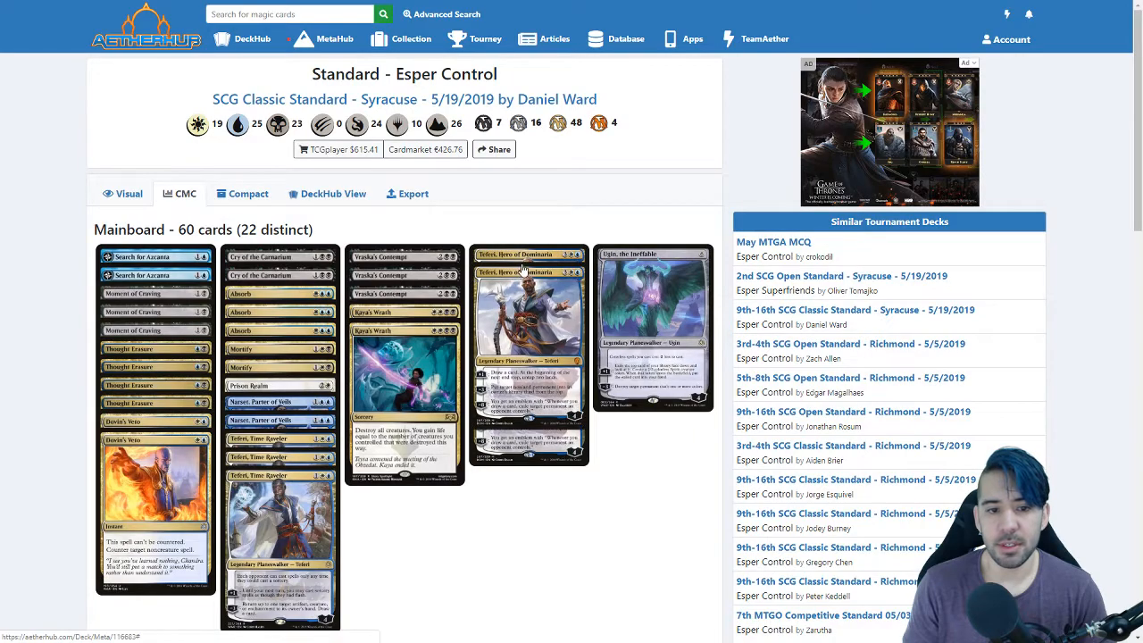
scroll(down, 3)
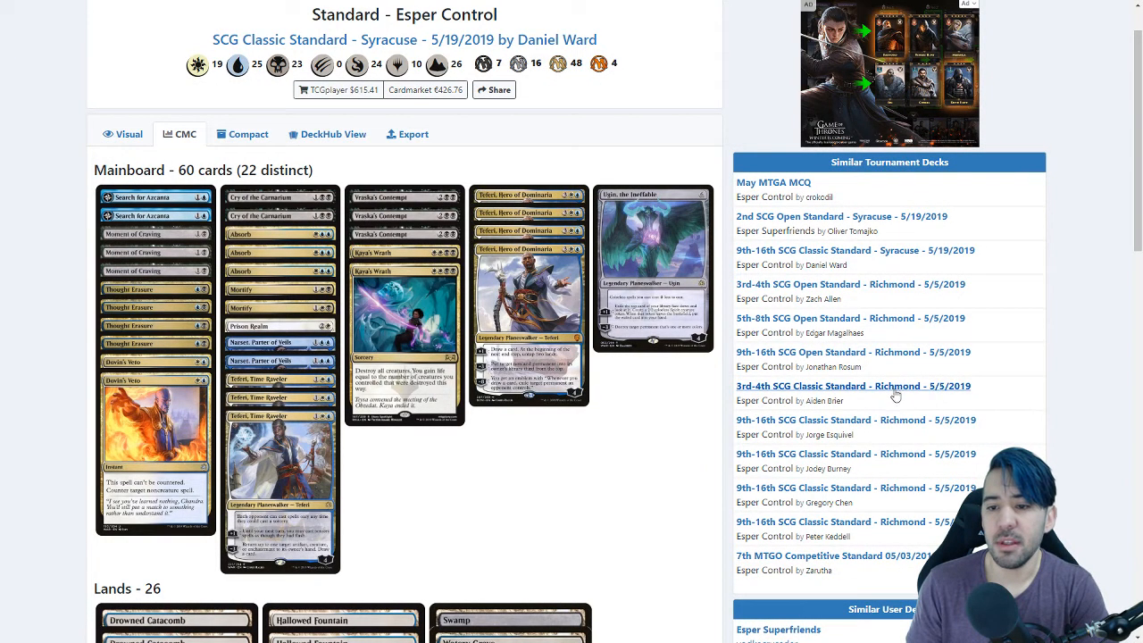
click(852, 386)
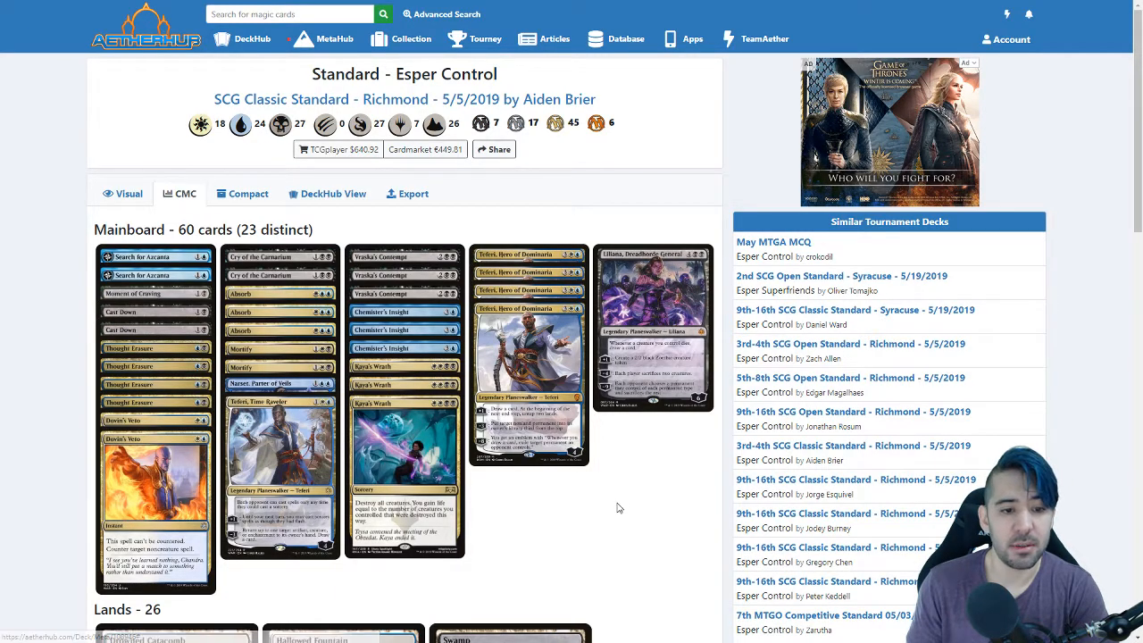
mouse_move(616, 417)
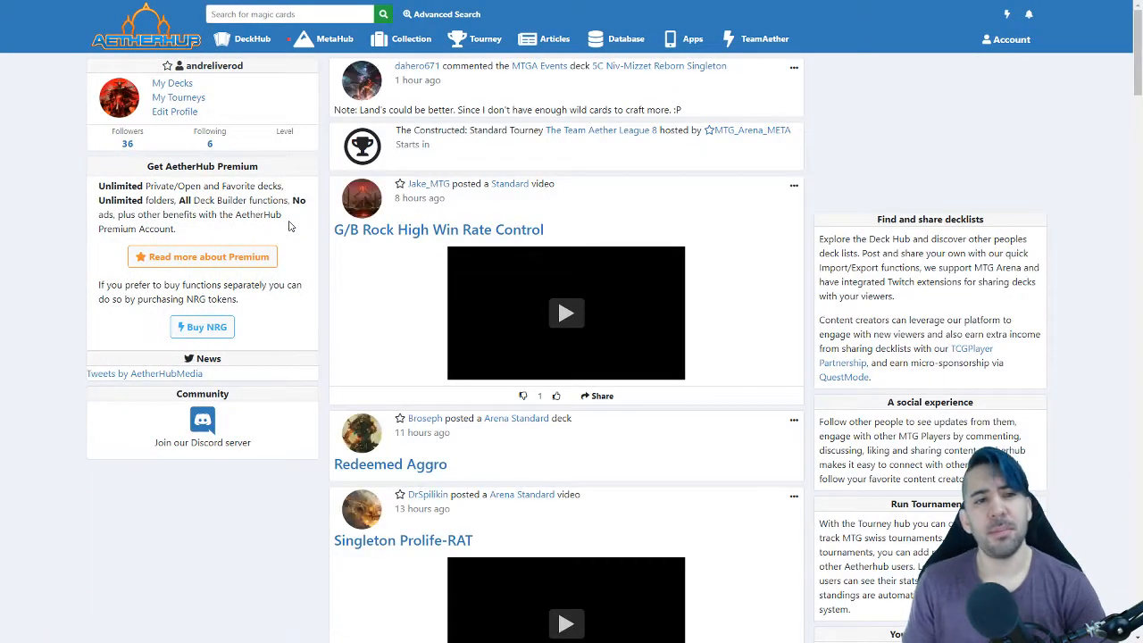
Step: Scroll the home feed, then choose My Tourneys from the Tourney menu
scroll(down, 3)
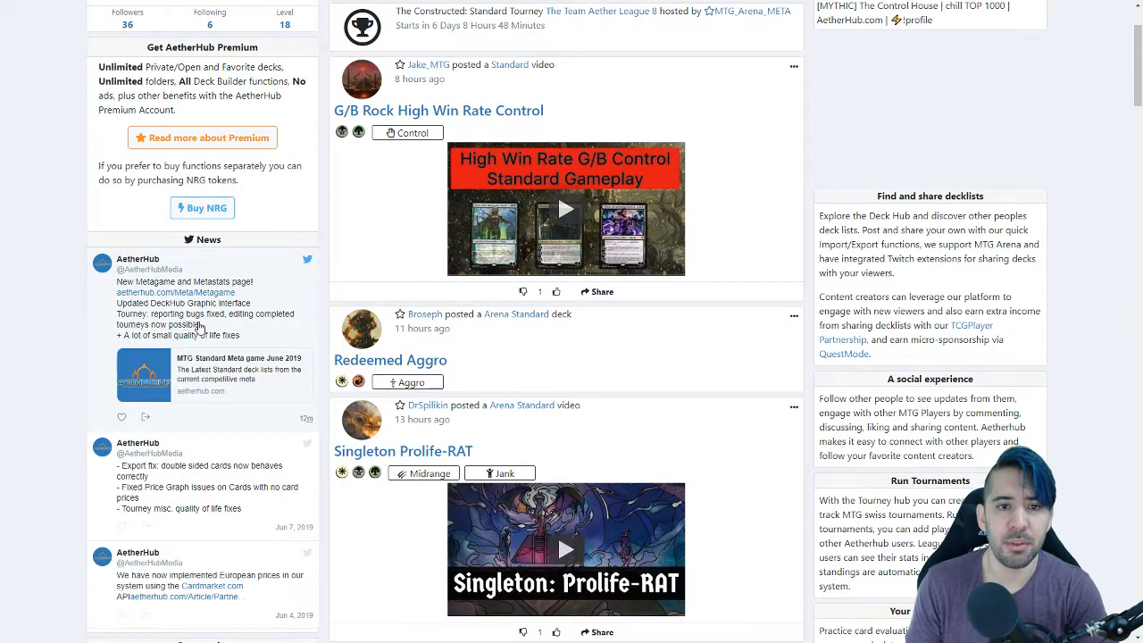
click(485, 39)
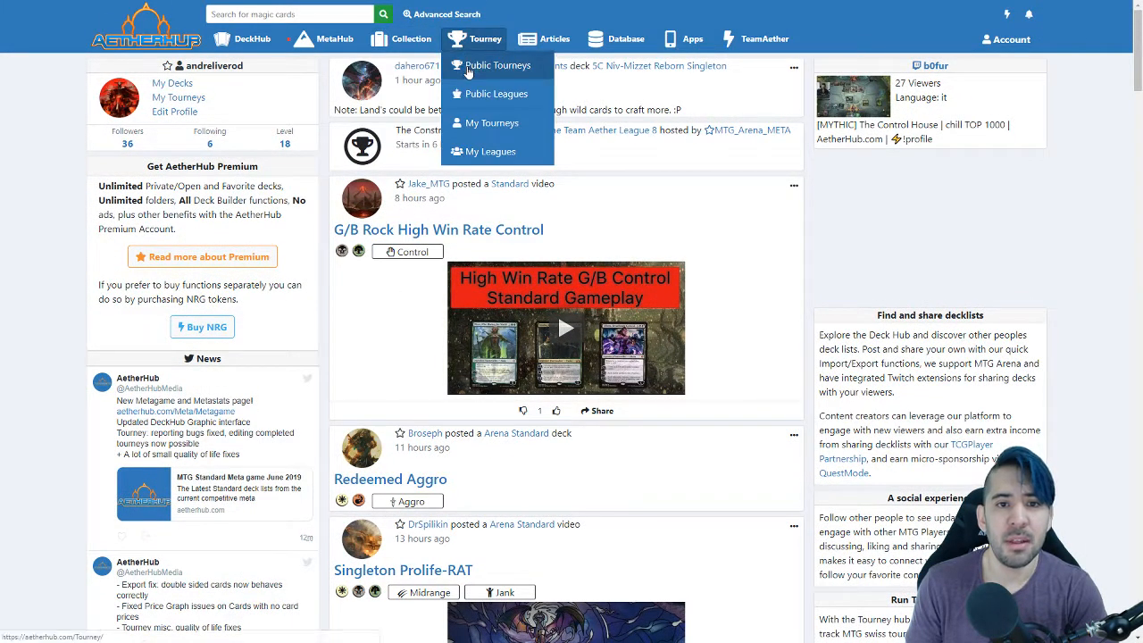
click(492, 123)
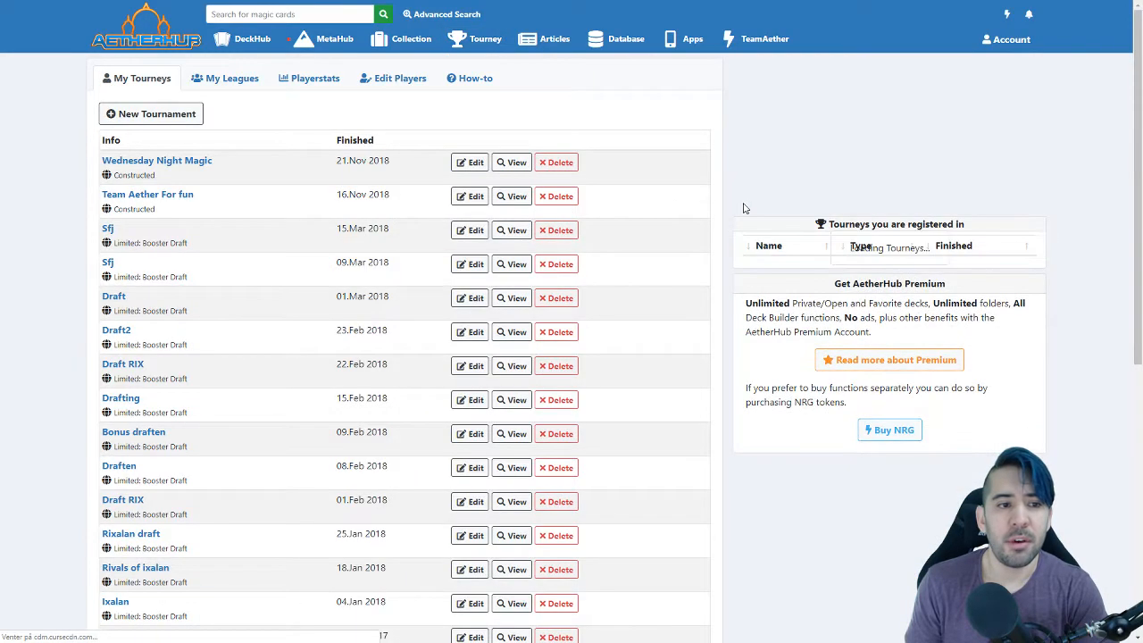
Step: Load the registered league tourneys table and open the deck that received a comment
click(469, 162)
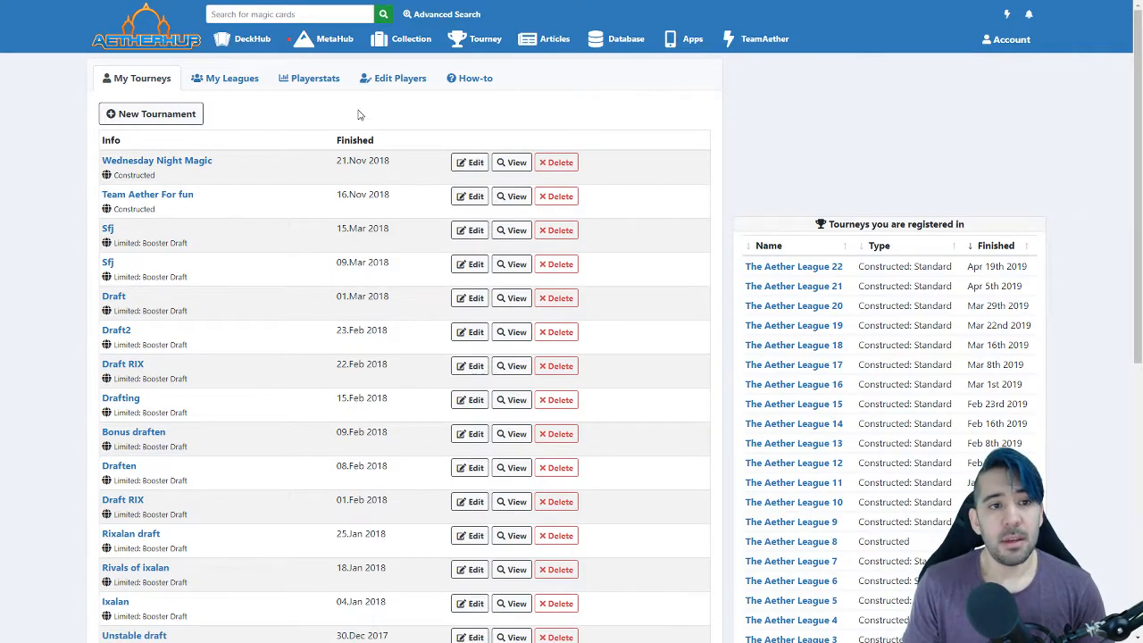
click(252, 38)
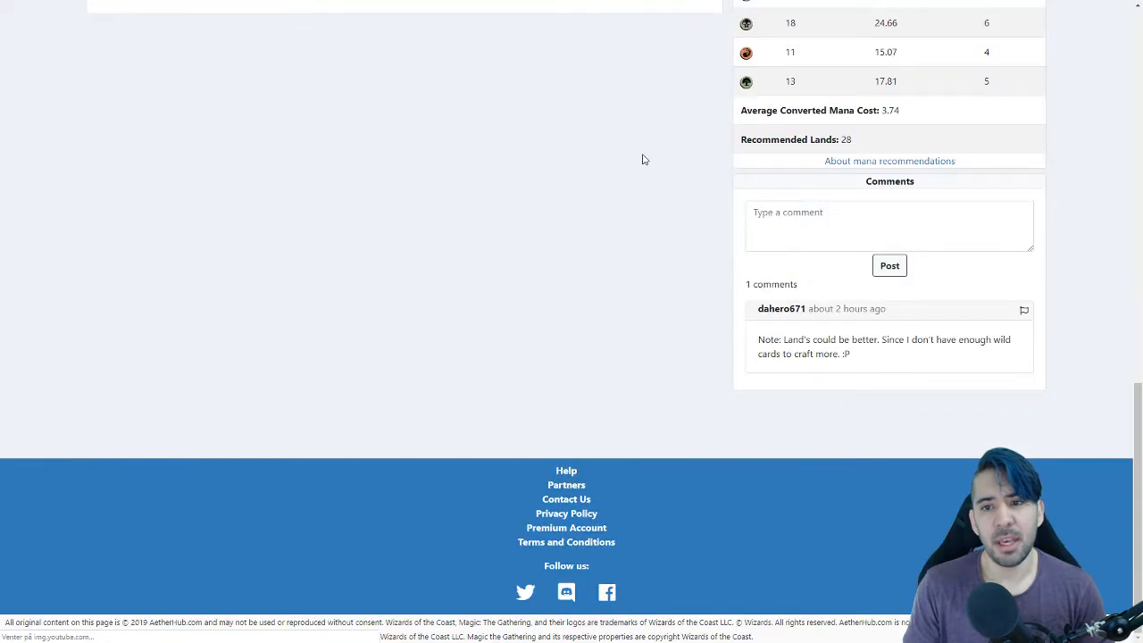
scroll(up, 3)
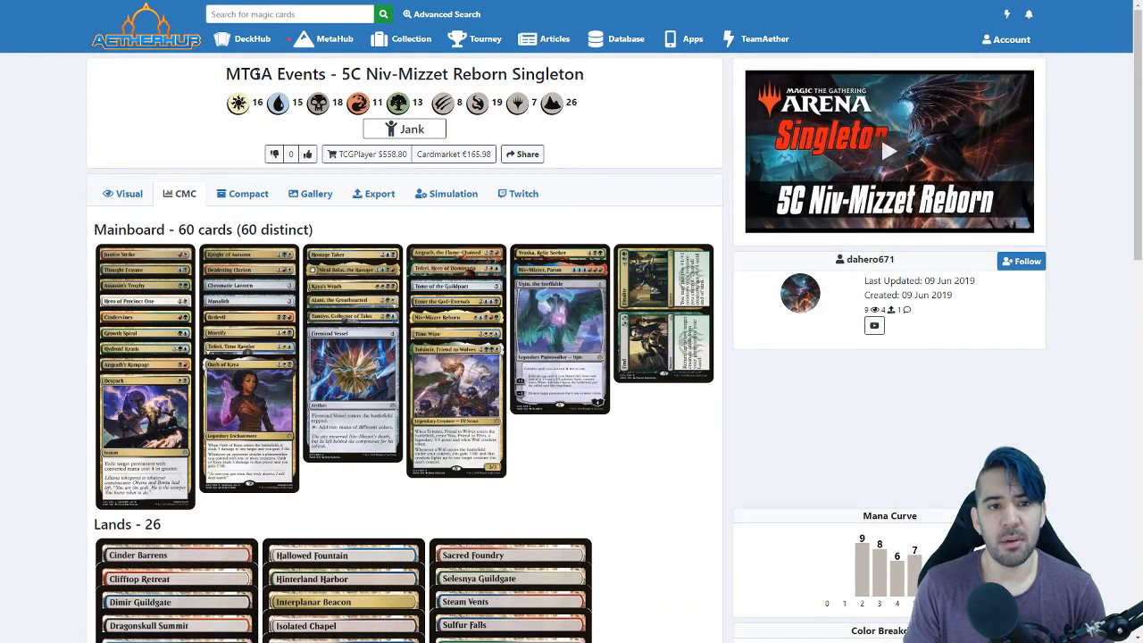
mouse_move(660, 94)
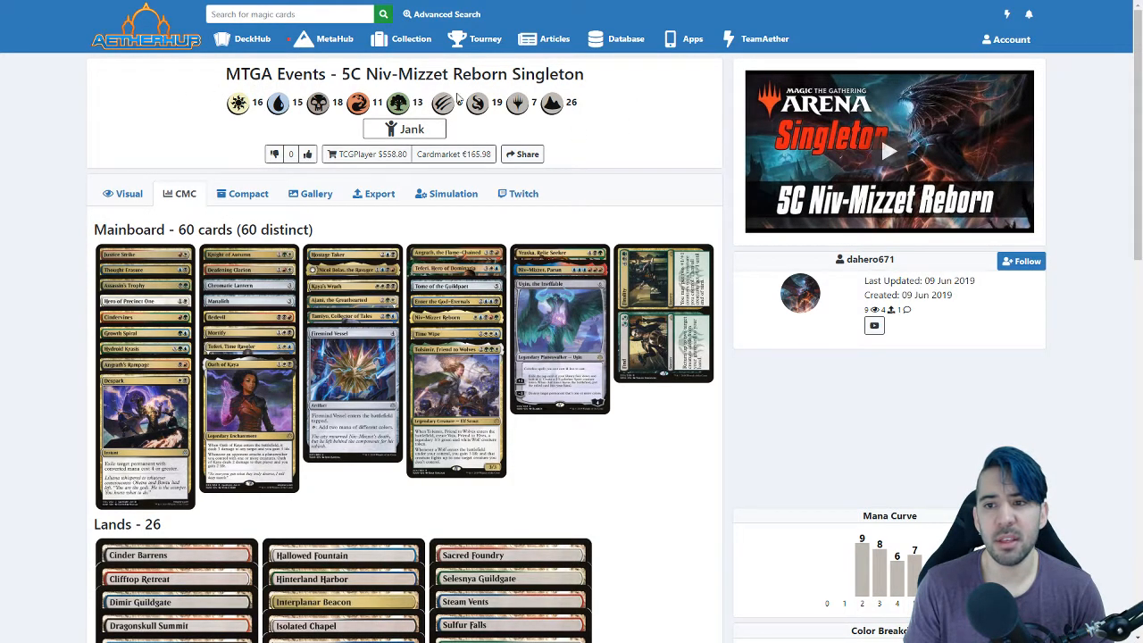
click(252, 38)
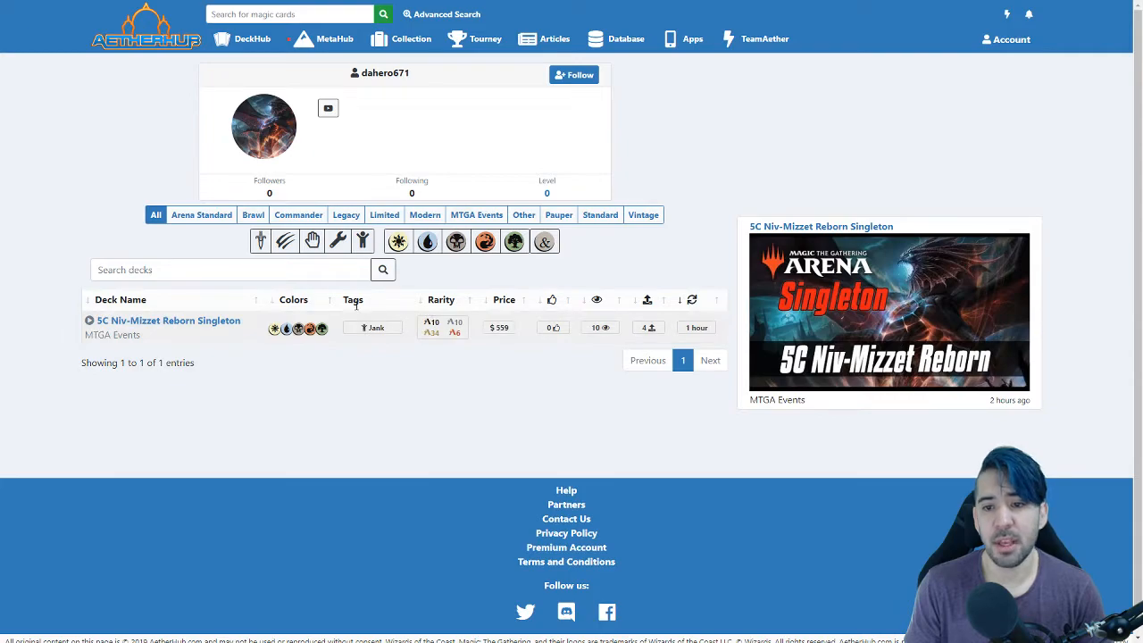
mouse_move(435, 295)
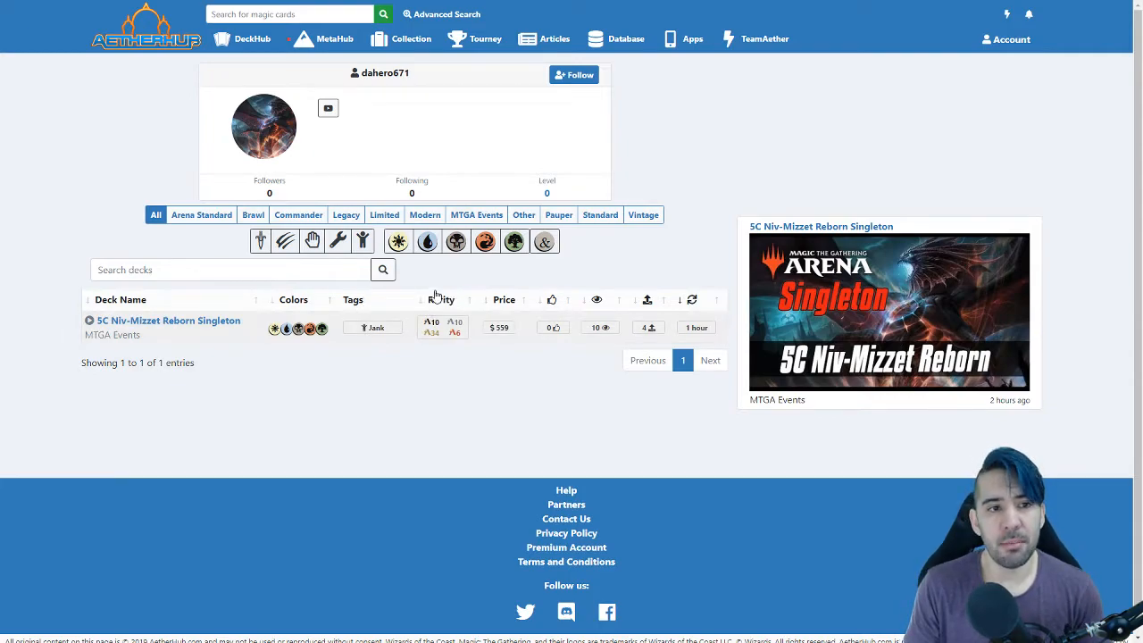
Step: Go to My Decks through the DeckHub menu in the top bar
click(252, 38)
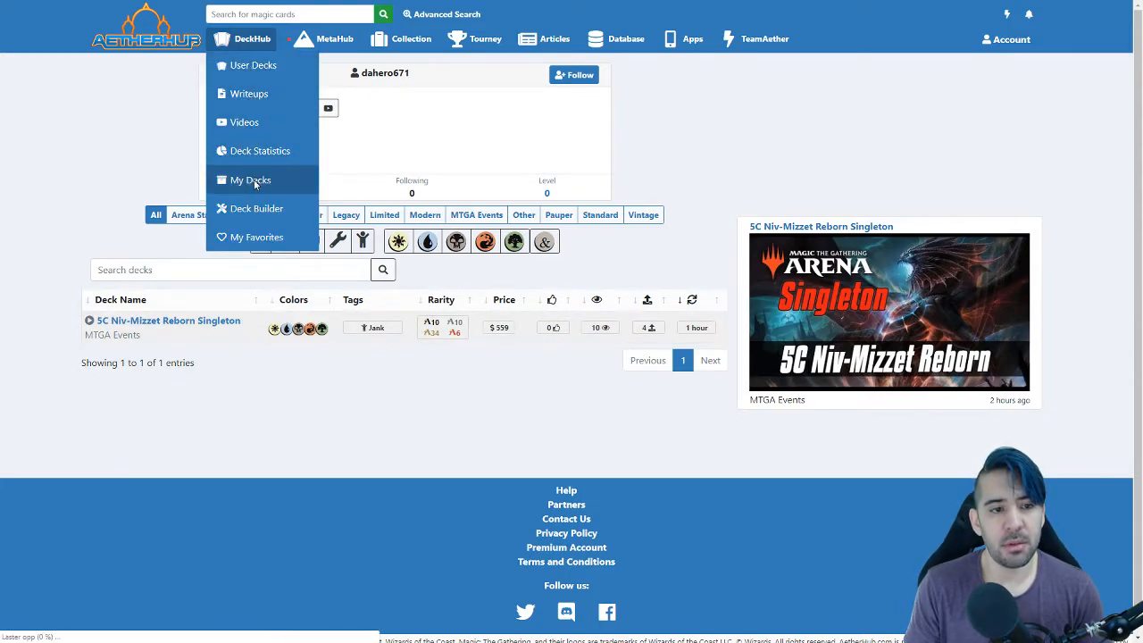
click(251, 179)
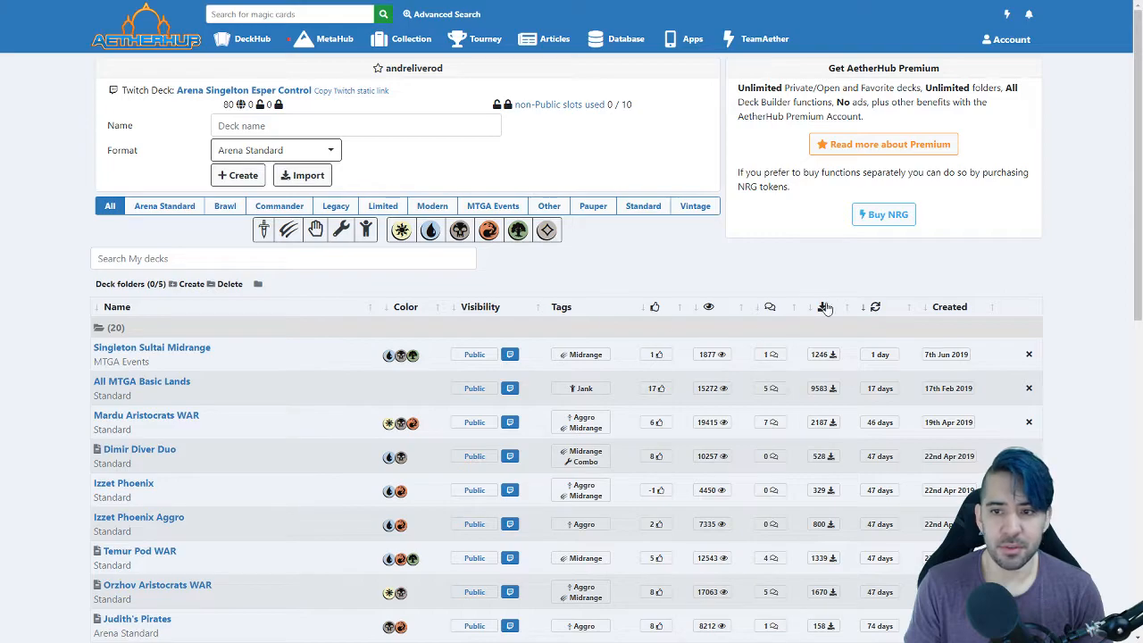
mouse_move(865, 301)
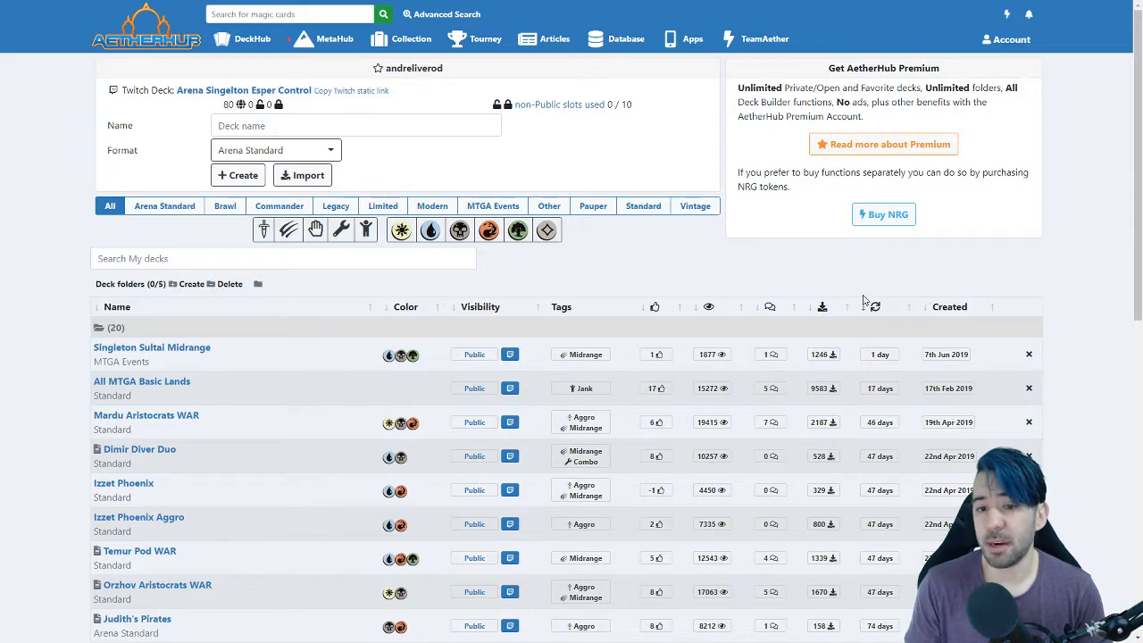
mouse_move(871, 265)
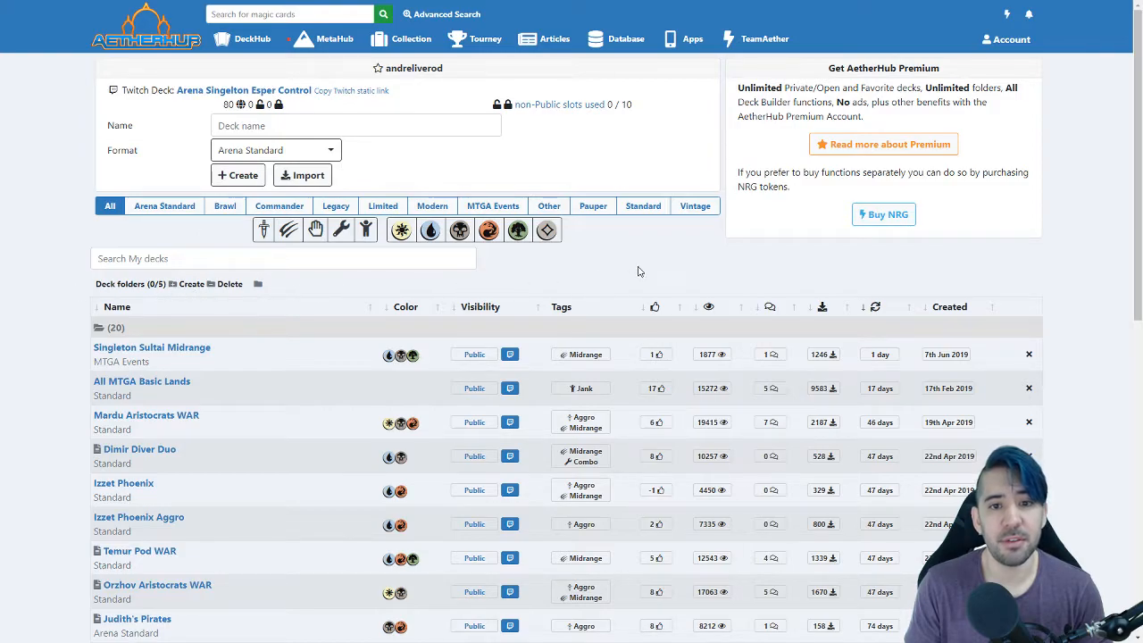
mouse_move(661, 264)
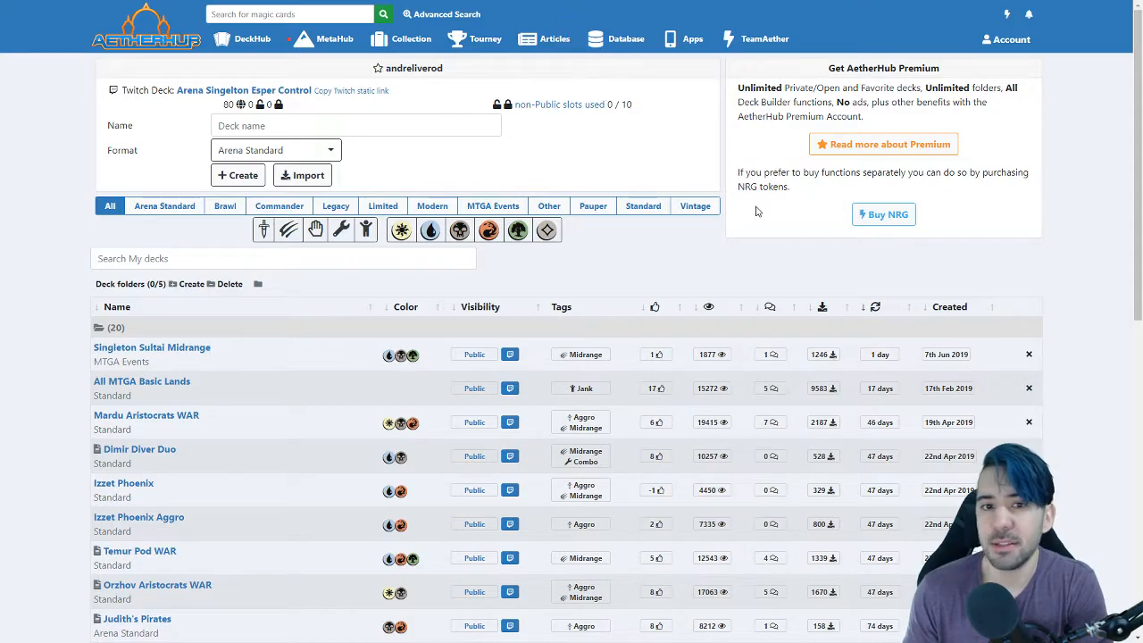
mouse_move(757, 211)
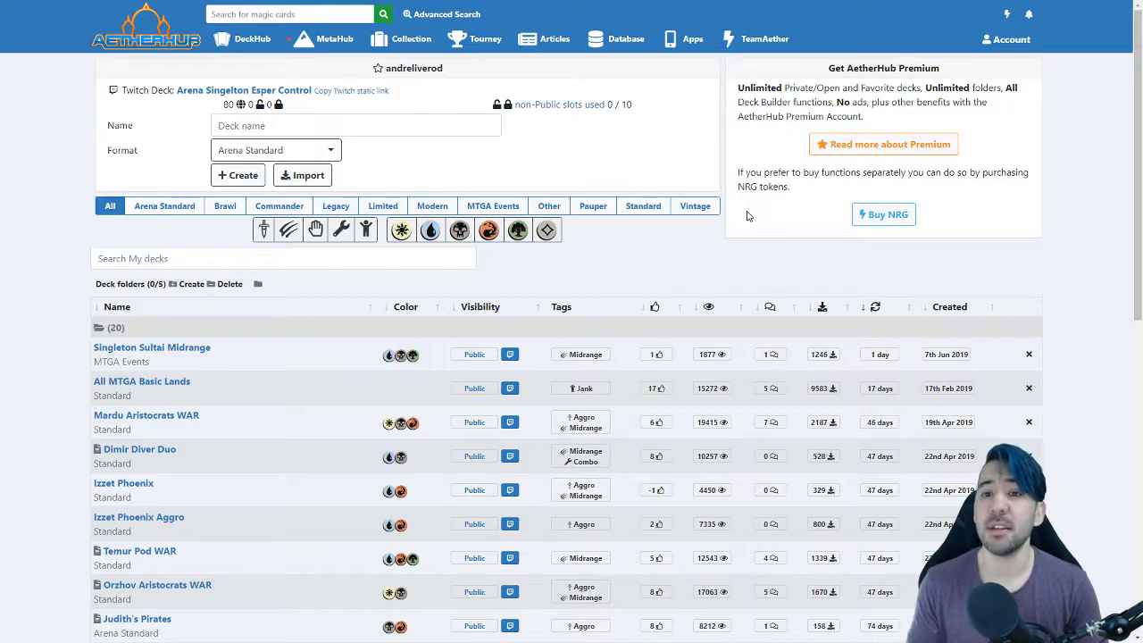
mouse_move(738, 266)
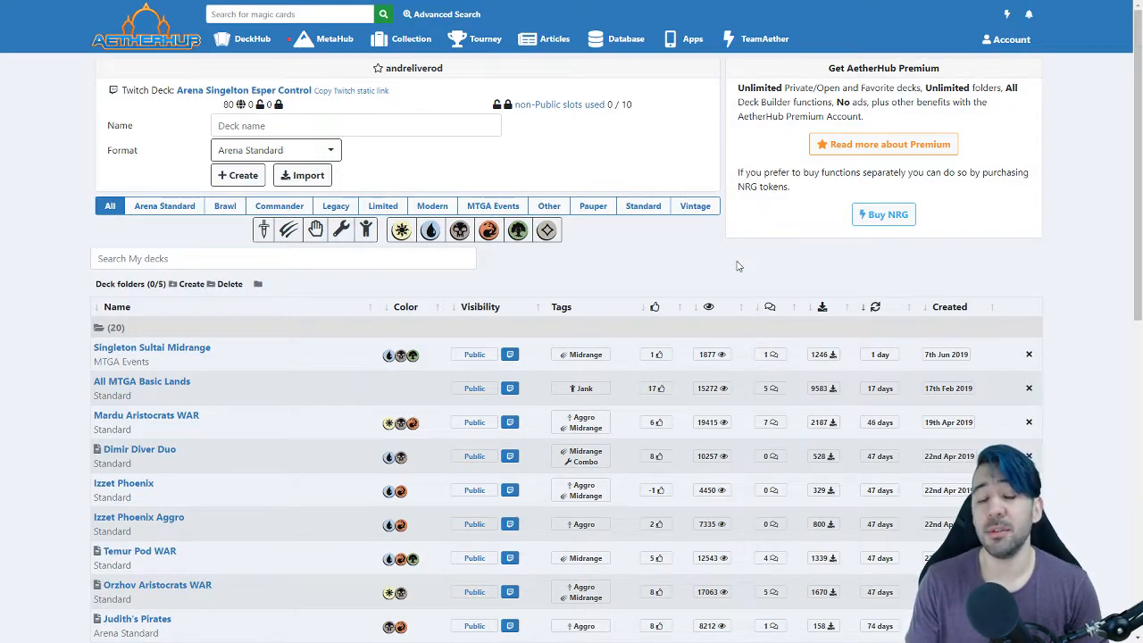
mouse_move(750, 270)
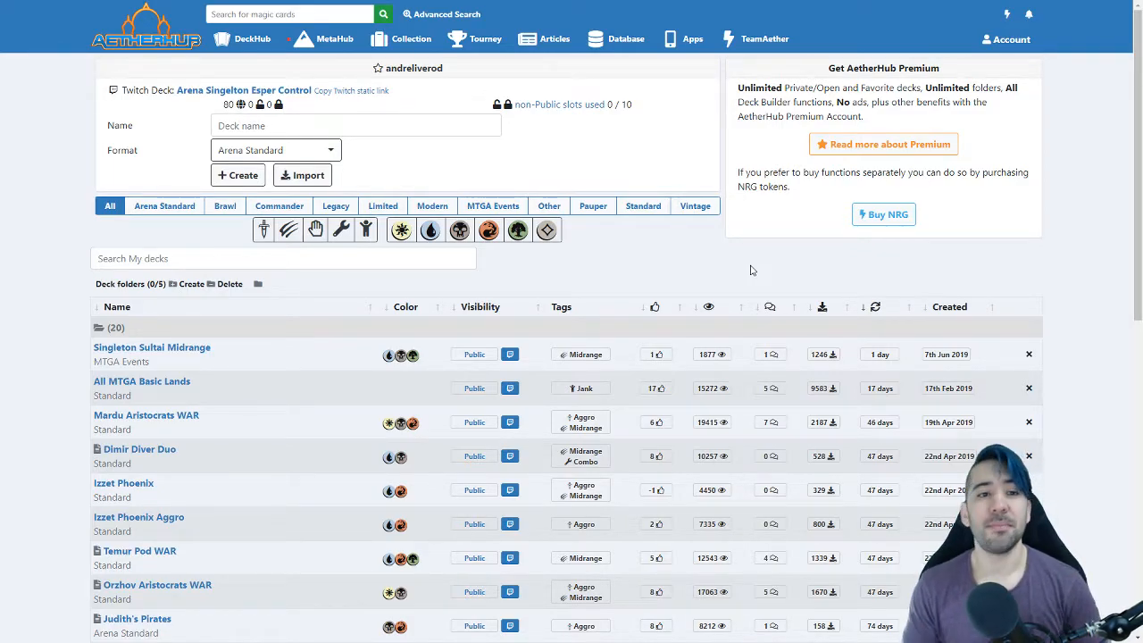
mouse_move(700, 252)
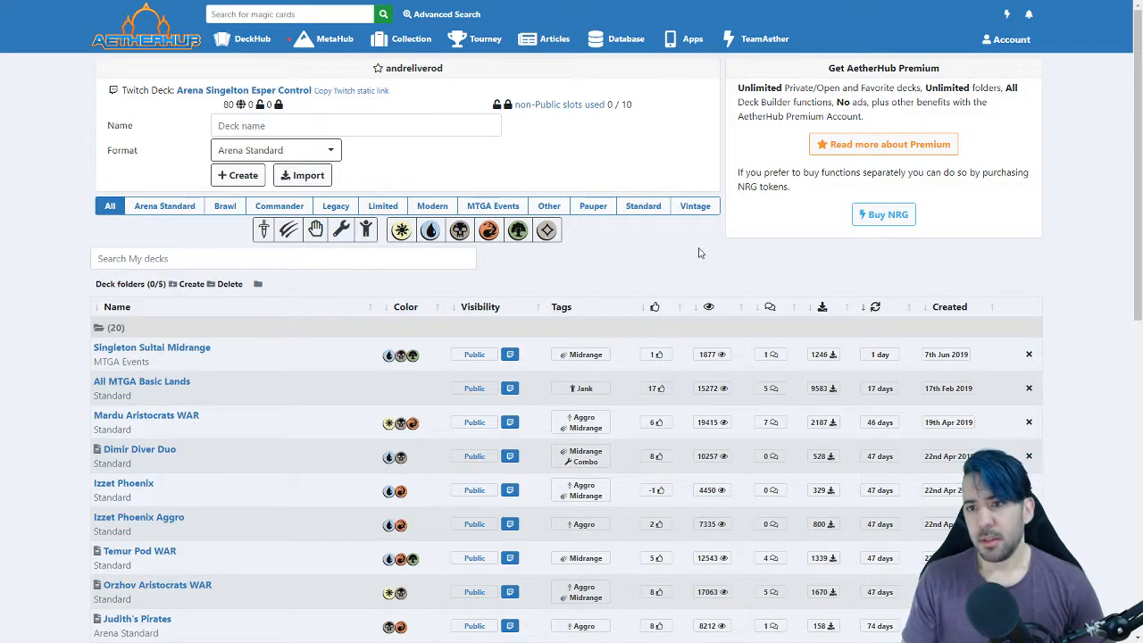